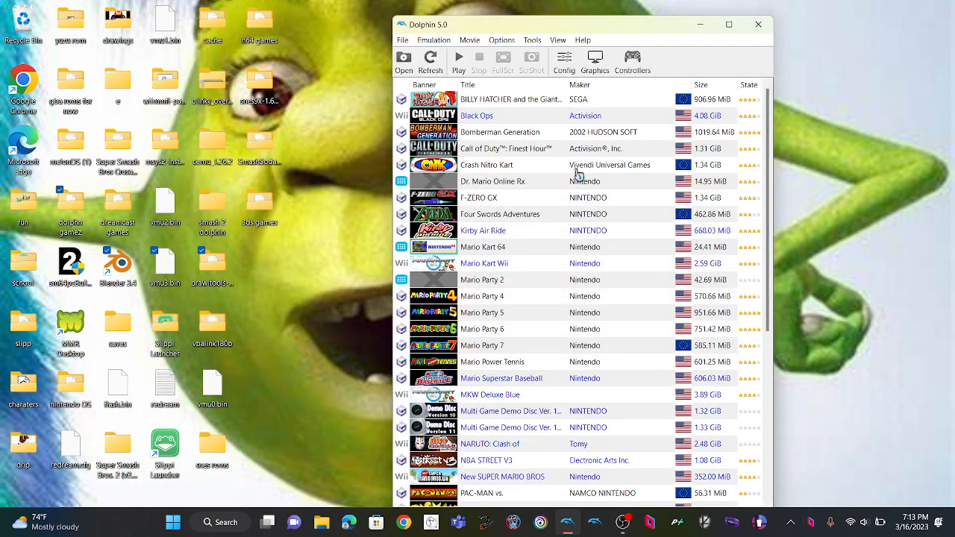
Maximize the Dolphin Emulator window so the game library fills the screen.
click(728, 24)
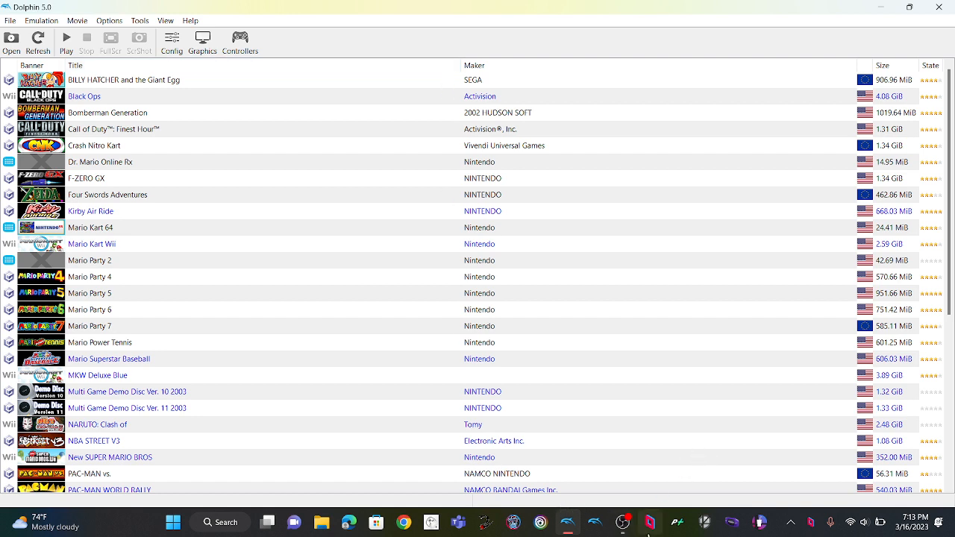
mouse_move(649, 521)
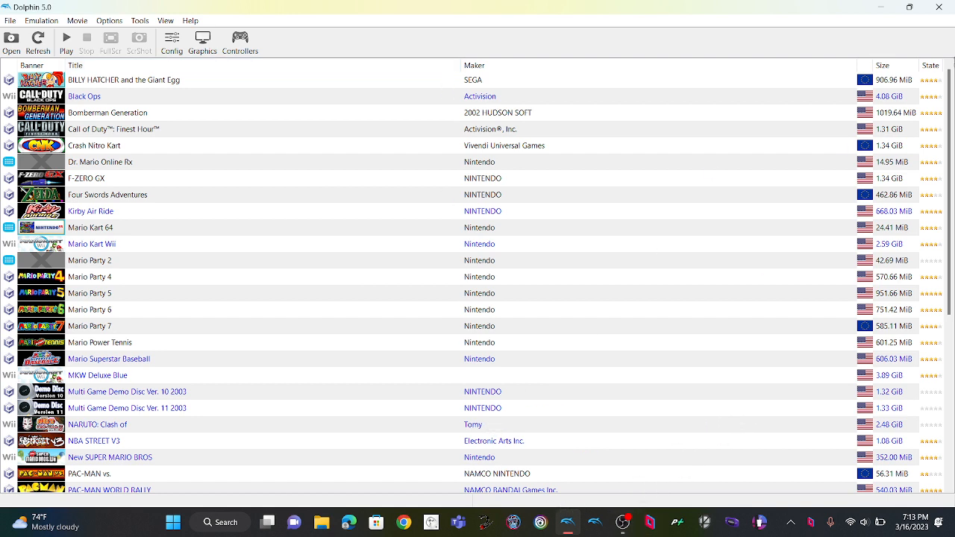
mouse_move(922, 27)
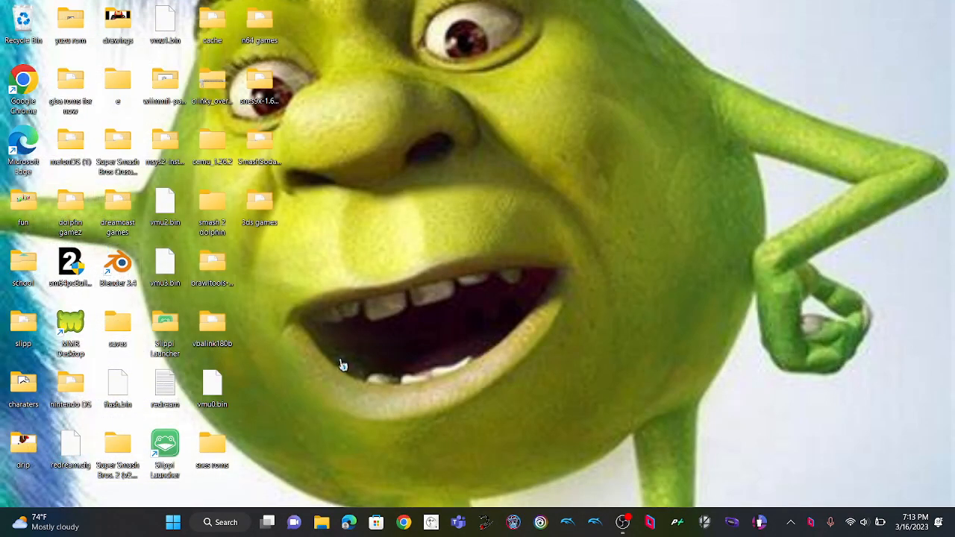
mouse_move(436, 386)
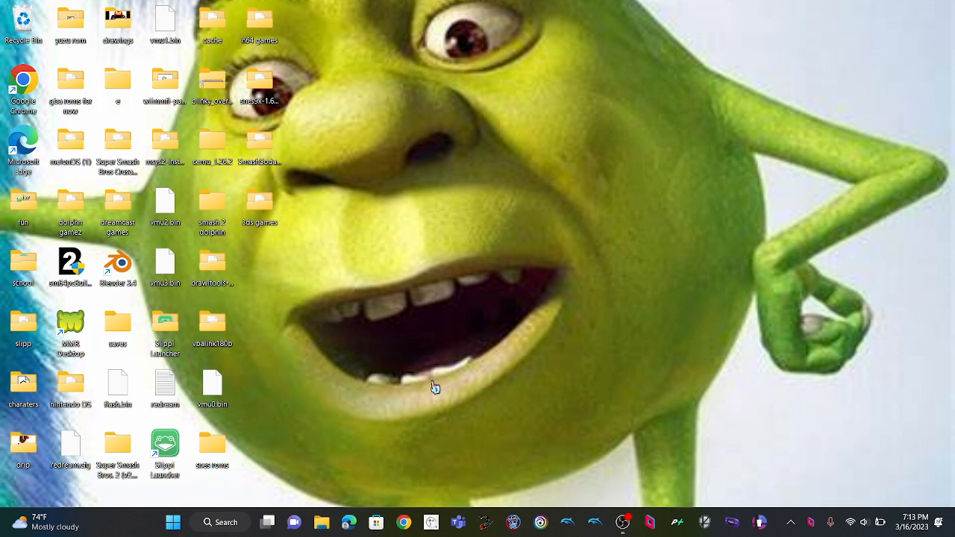
mouse_move(409, 335)
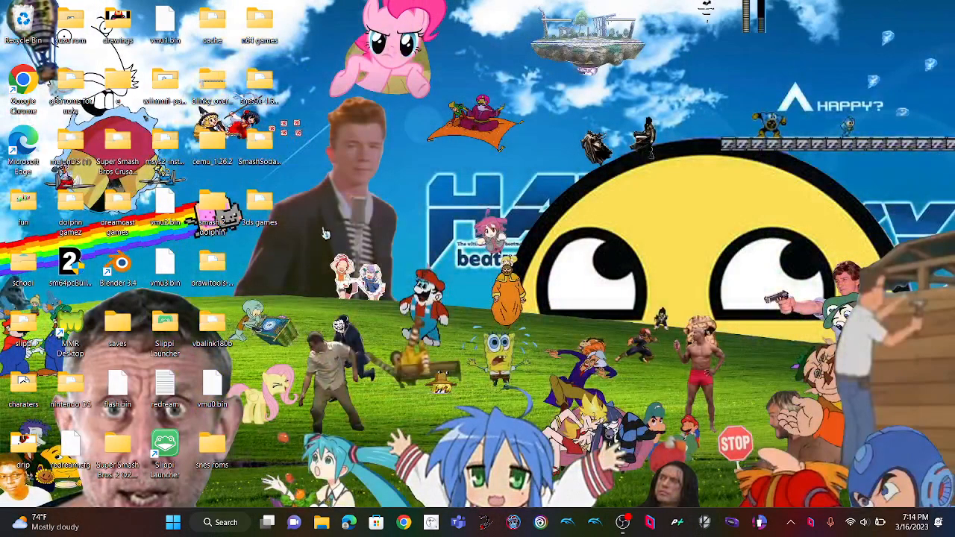
mouse_move(919, 370)
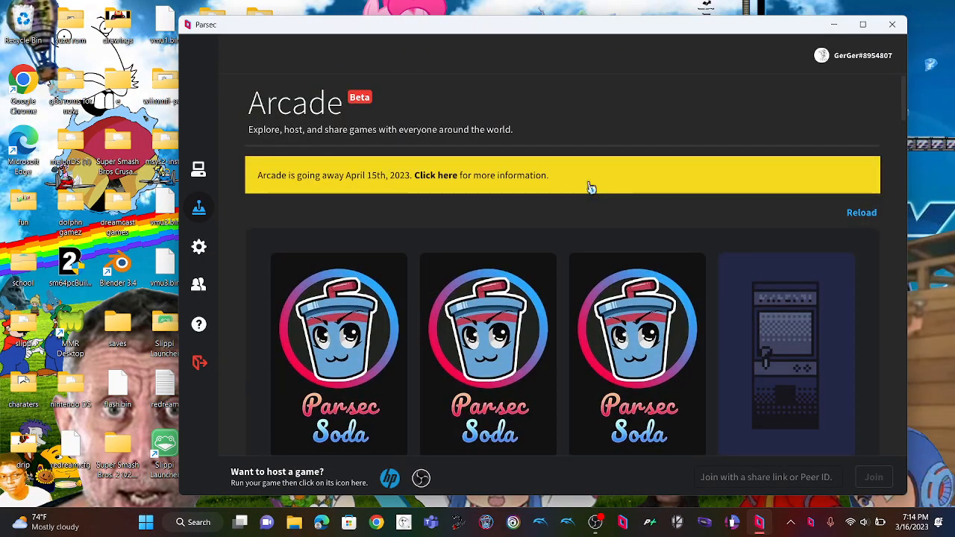
mouse_move(488, 336)
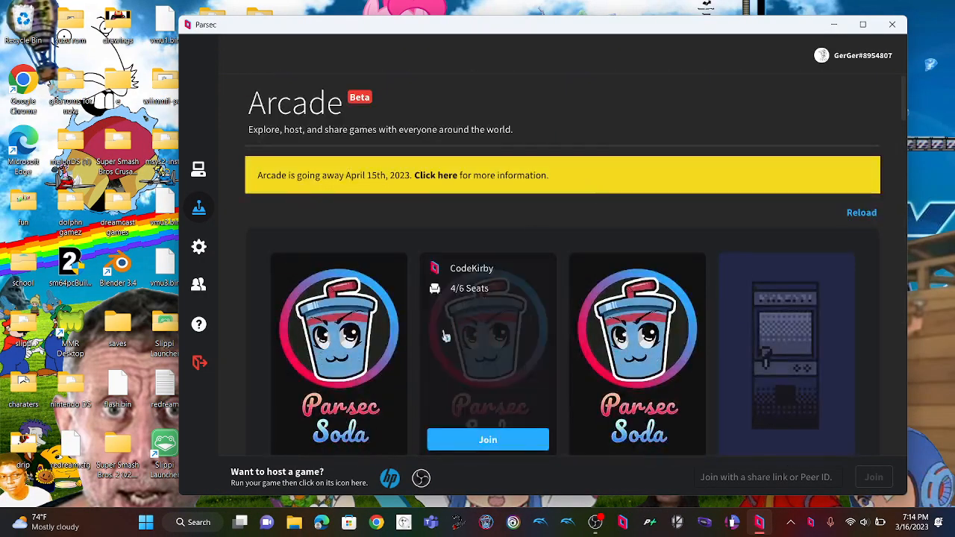
mouse_move(402, 187)
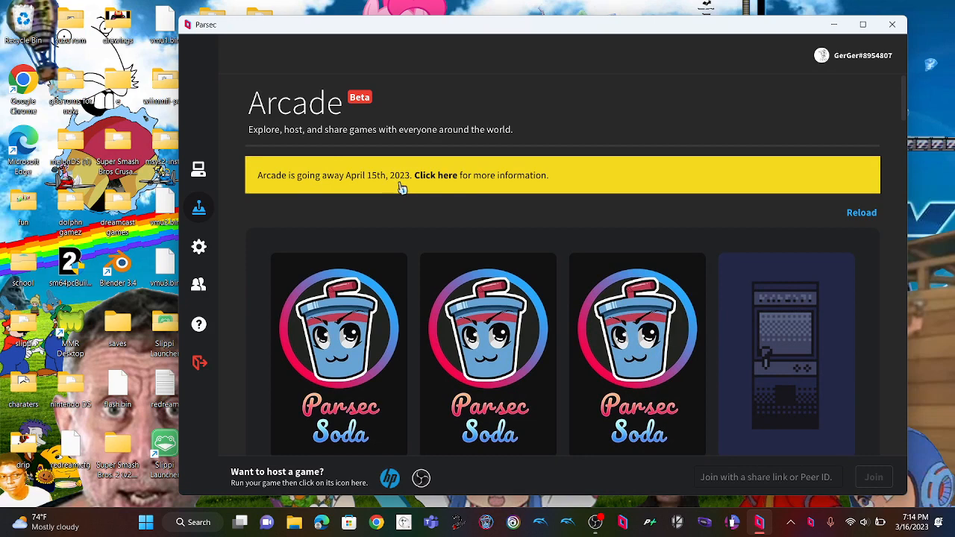
mouse_move(836, 24)
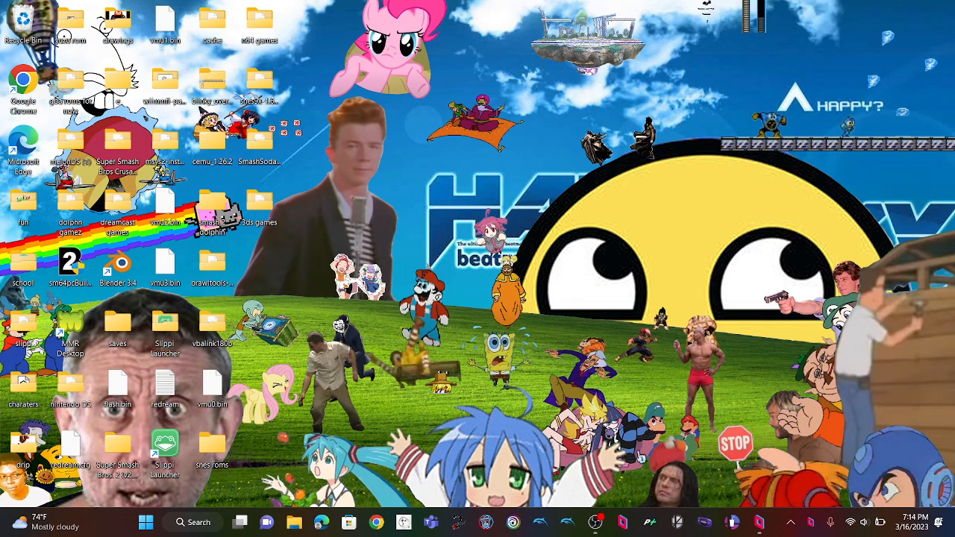
mouse_move(813, 417)
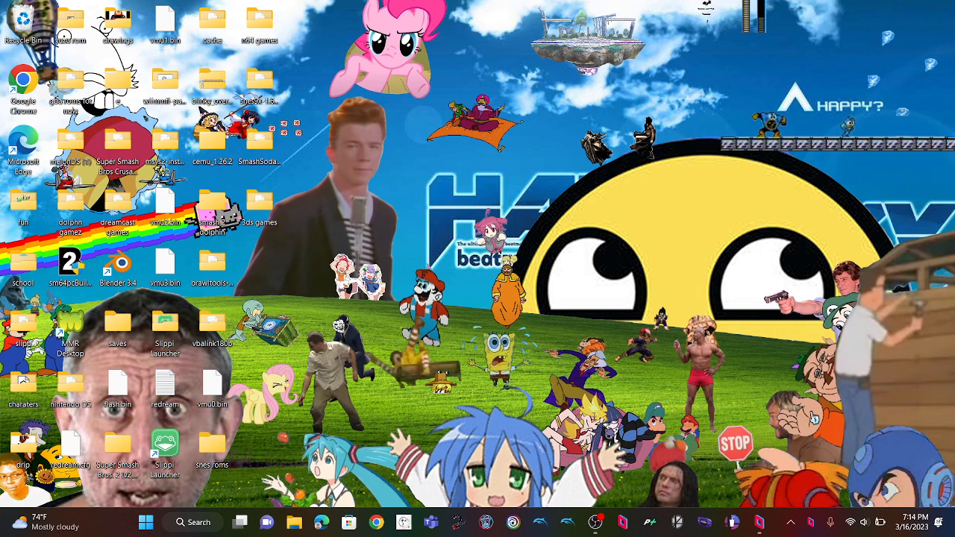
mouse_move(754, 286)
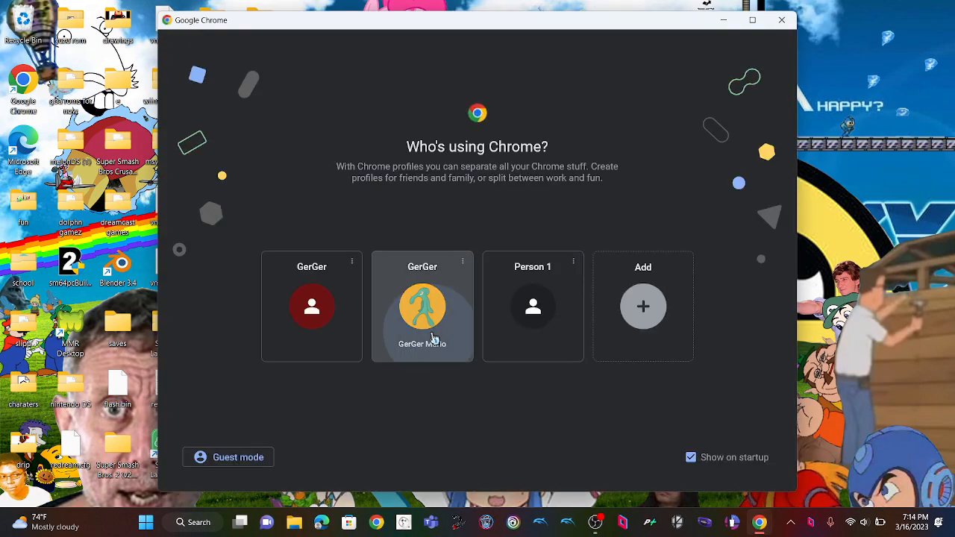
Launch Chrome with the avatar profile and run a Google search for Parsec.
click(422, 306)
text(Pars)
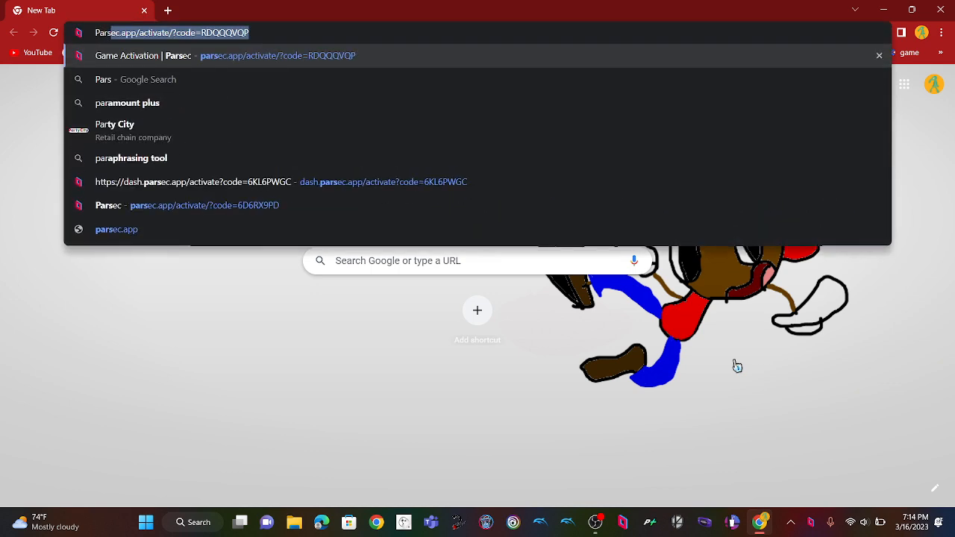
click(103, 79)
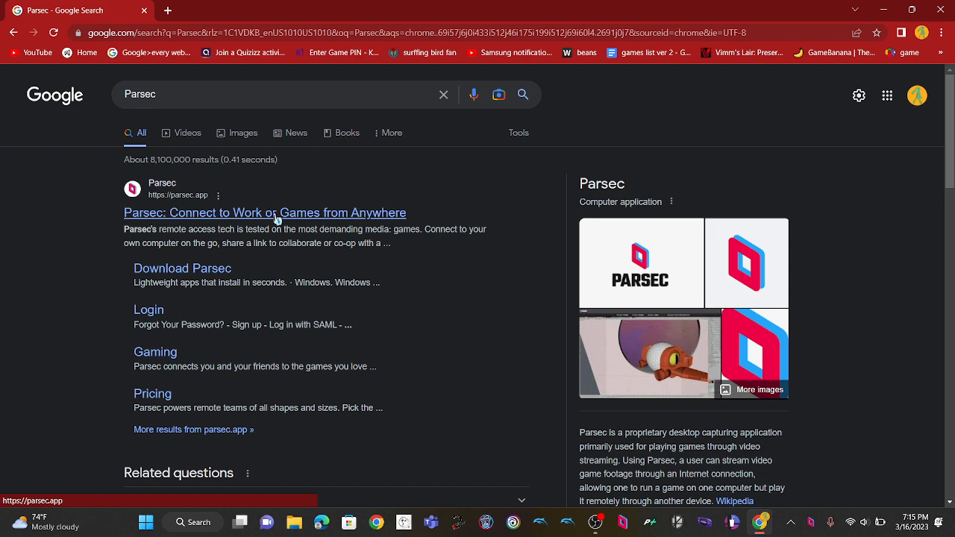
Go to the official parsec.app homepage and scroll through its content.
click(265, 212)
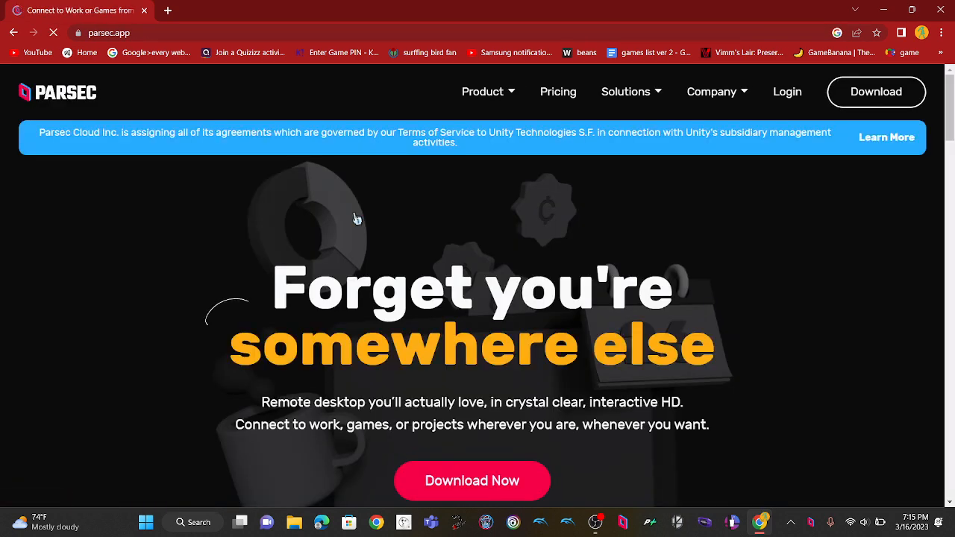
scroll(down, 3)
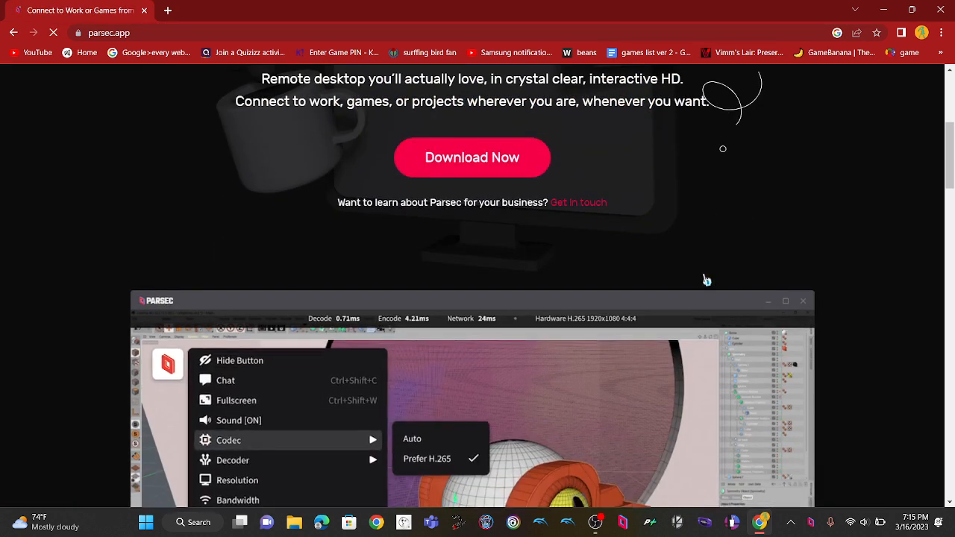
scroll(down, 3)
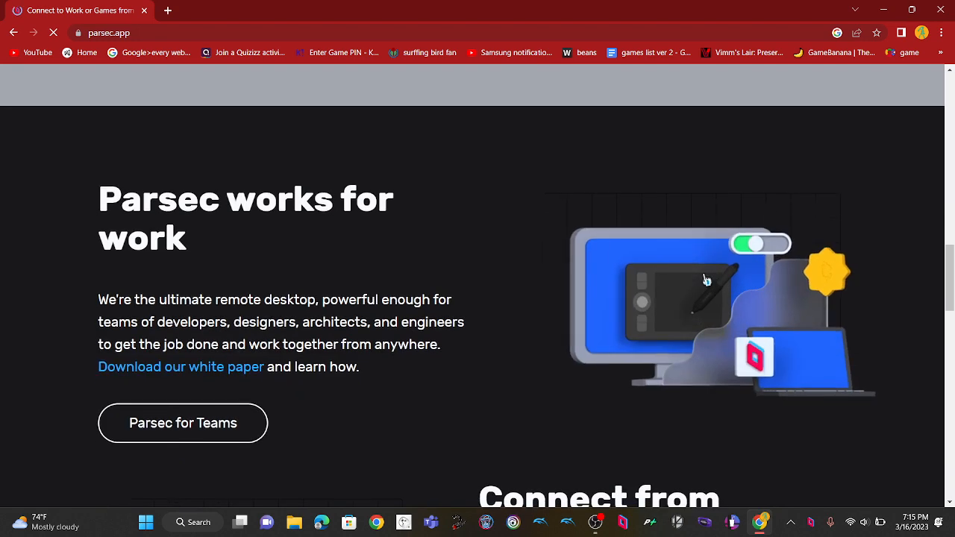
scroll(up, 3)
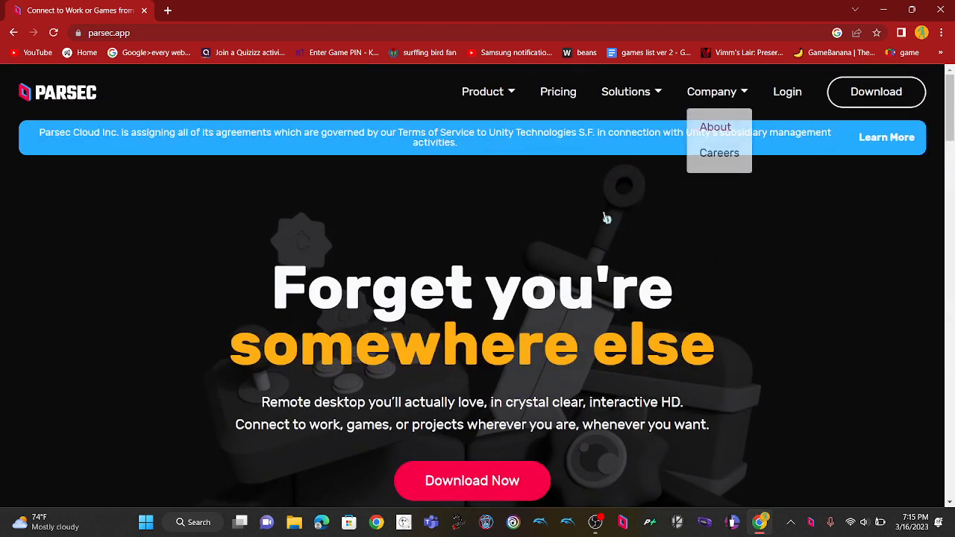
mouse_move(606, 218)
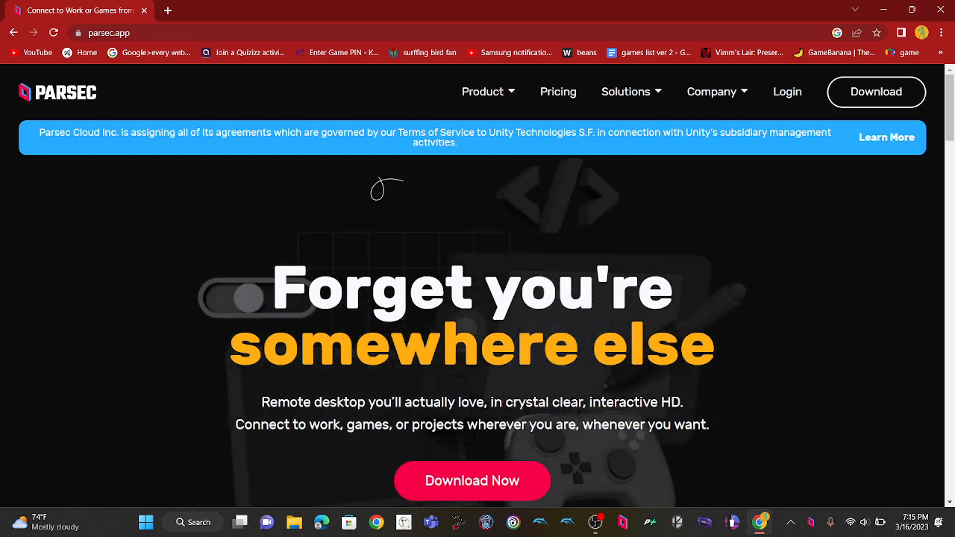
scroll(down, 3)
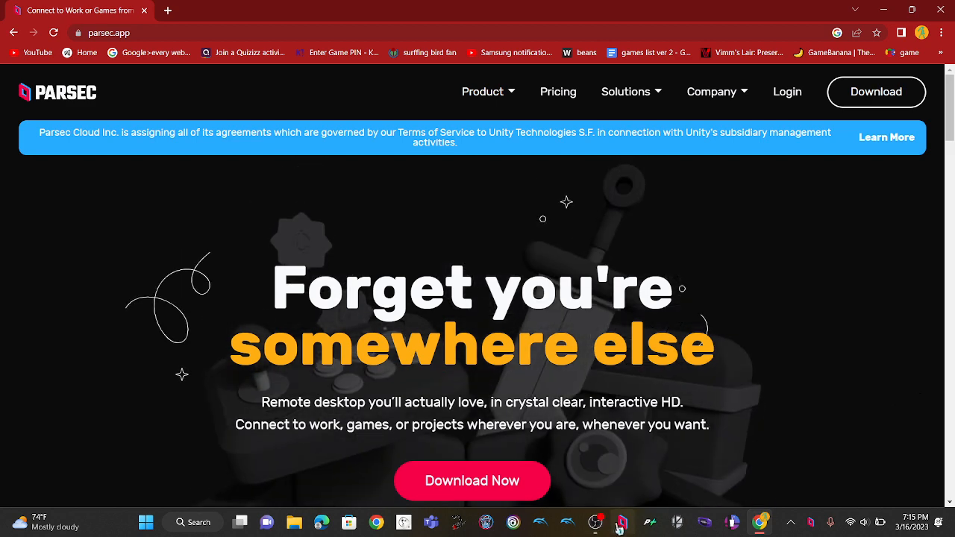
click(621, 522)
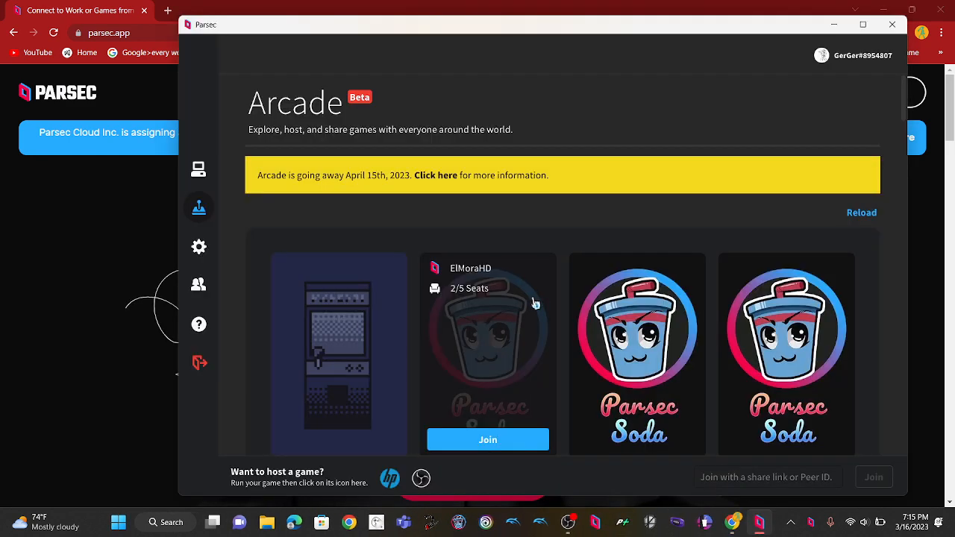
mouse_move(126, 208)
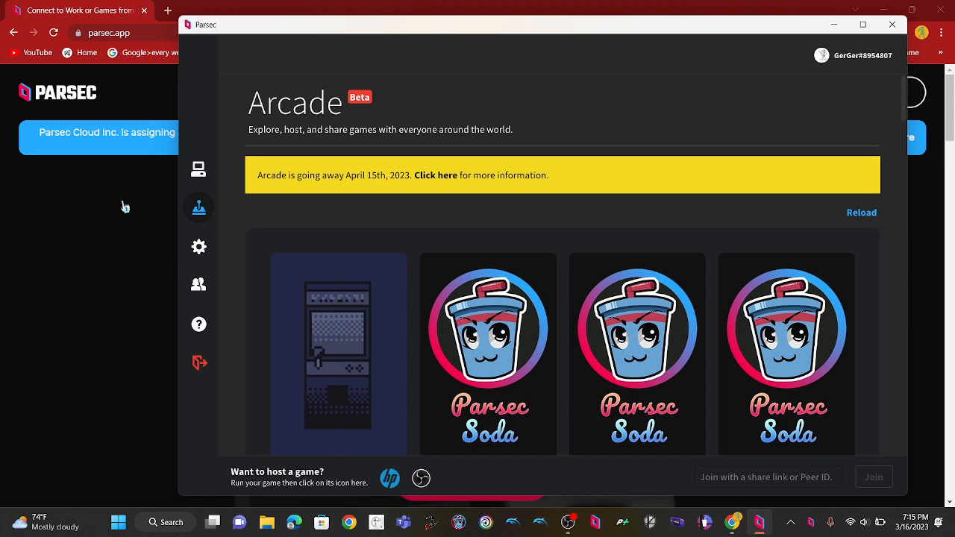
mouse_move(326, 117)
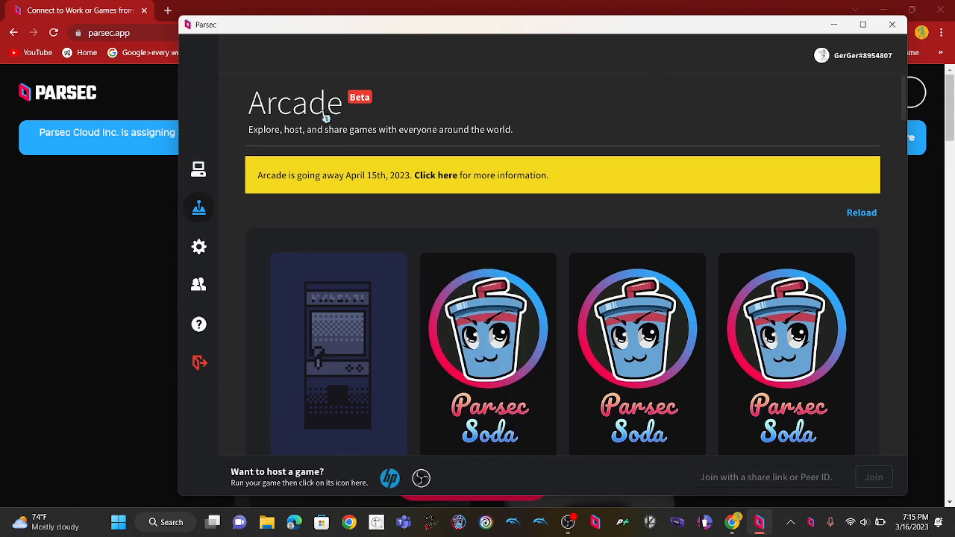
mouse_move(176, 167)
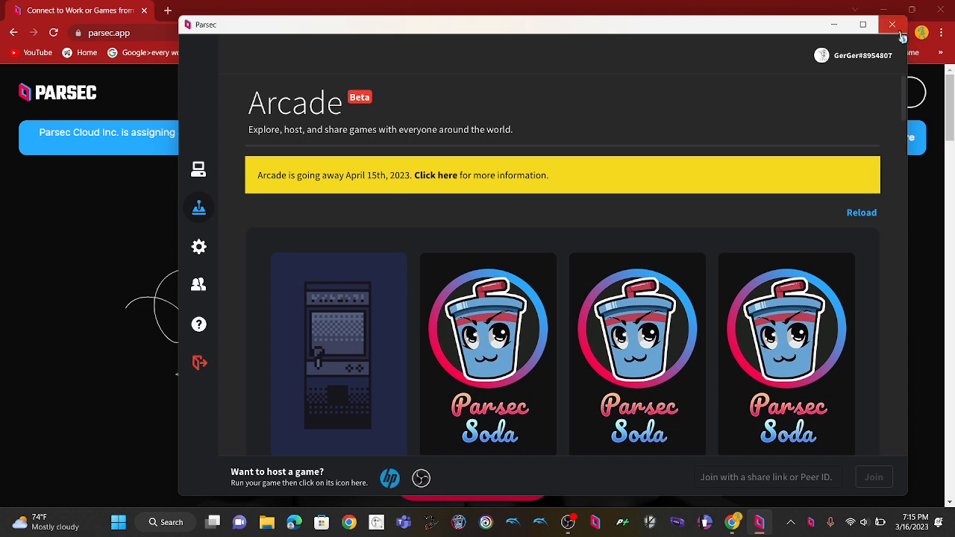
click(892, 24)
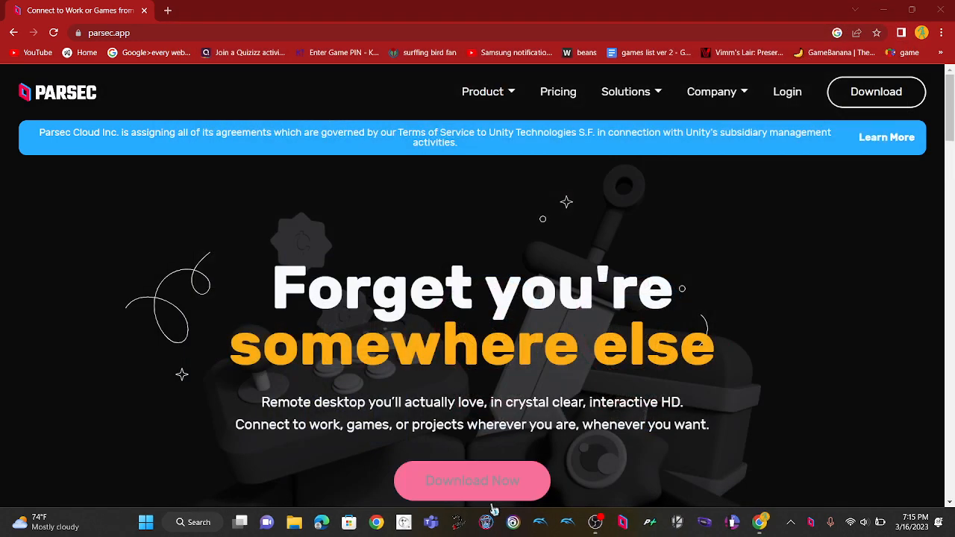
scroll(down, 3)
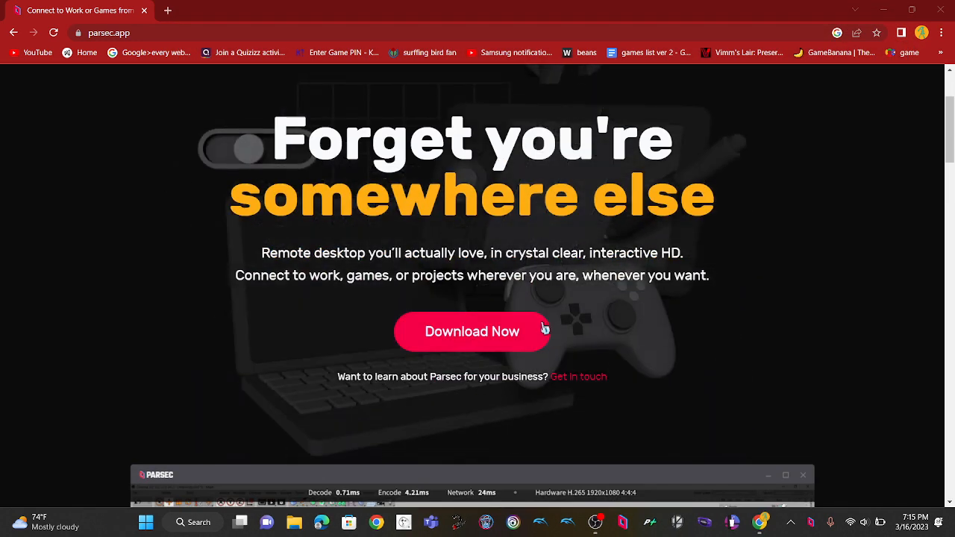
click(471, 331)
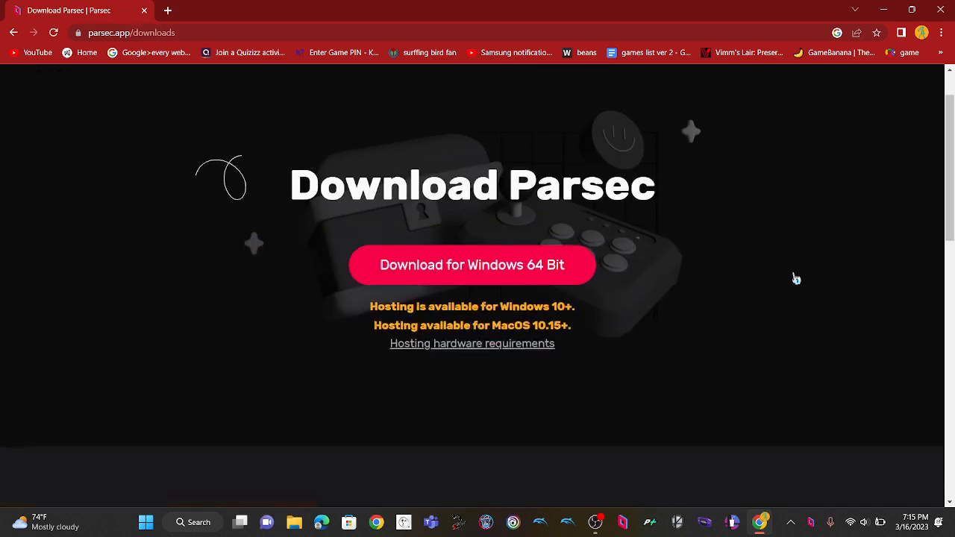
scroll(down, 3)
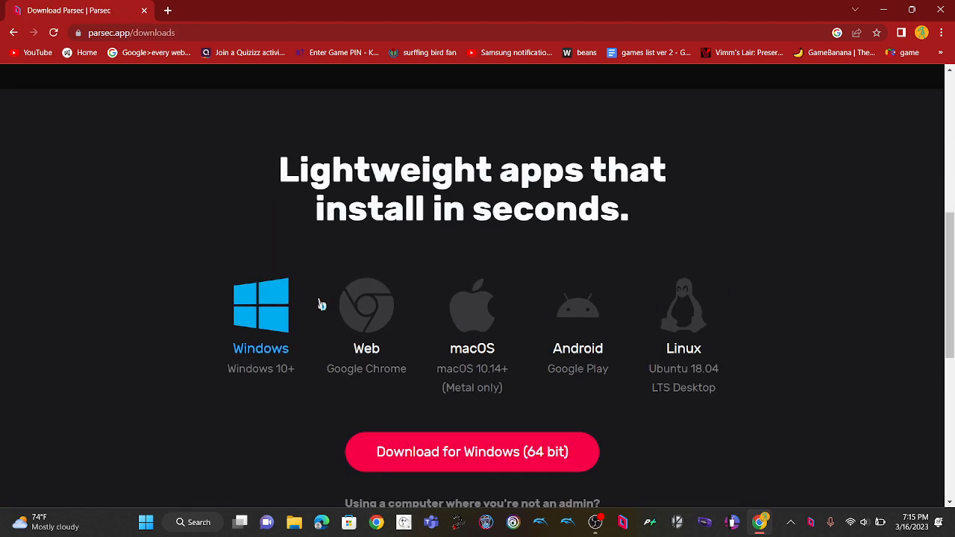
mouse_move(266, 333)
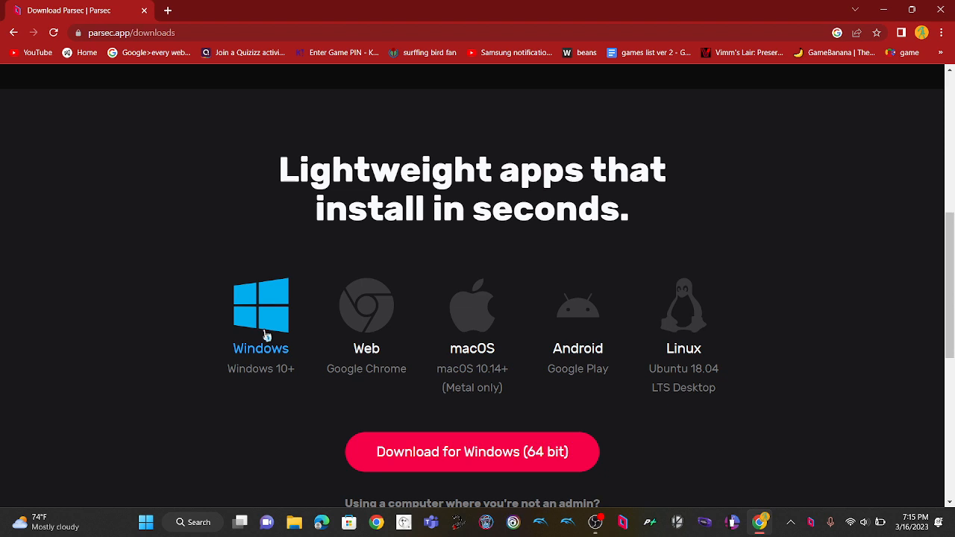
mouse_move(288, 327)
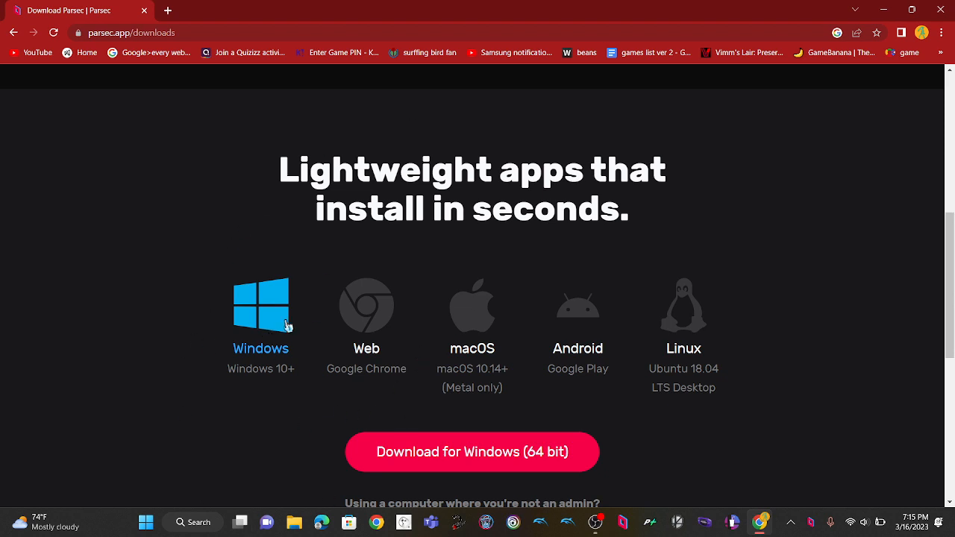
mouse_move(337, 424)
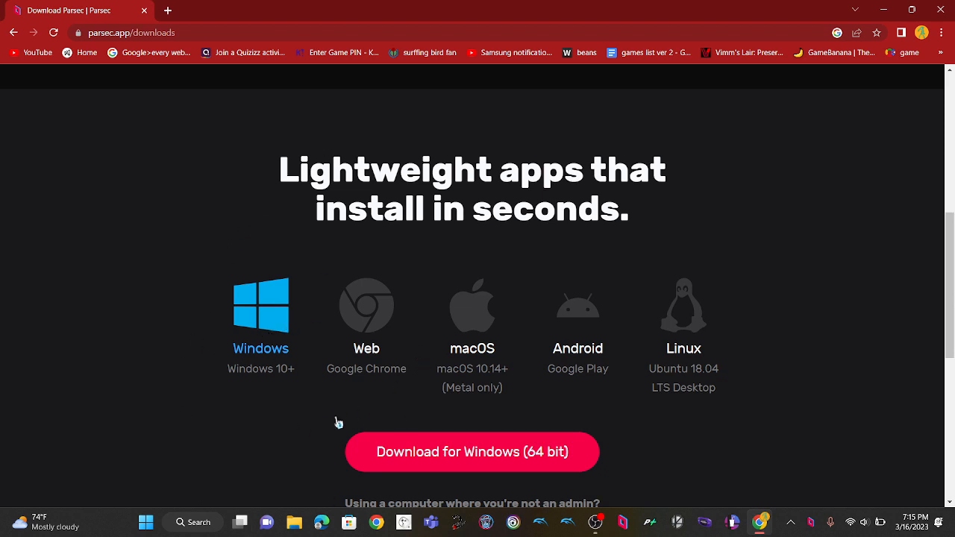
mouse_move(319, 331)
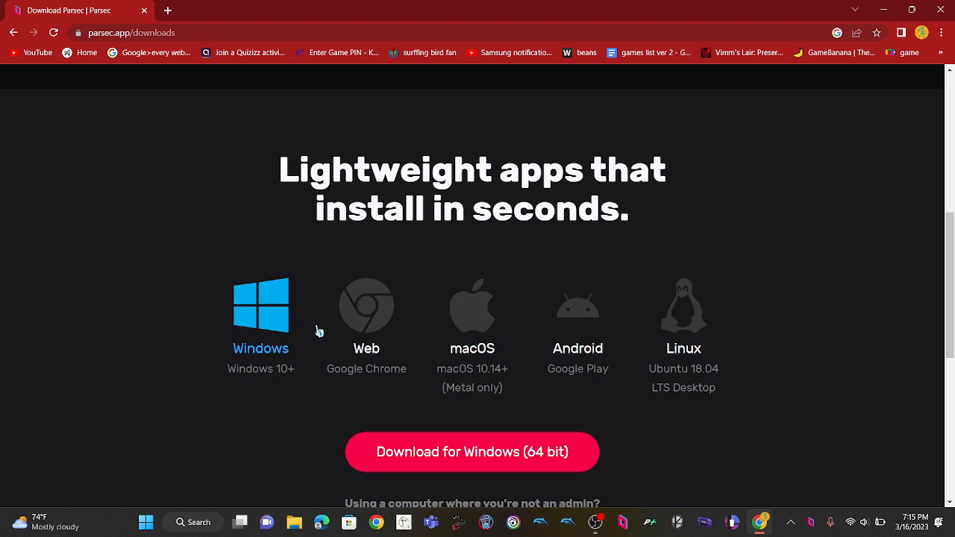
mouse_move(397, 382)
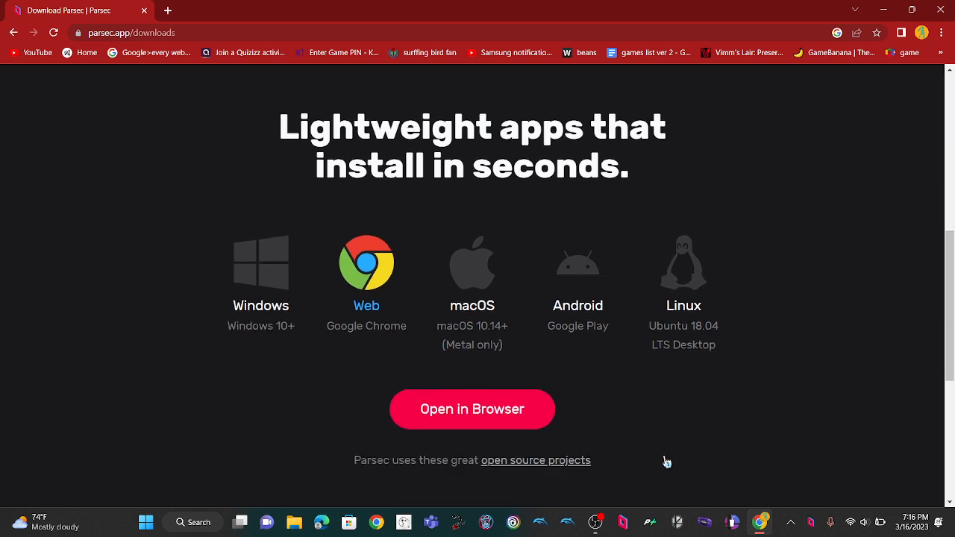
scroll(down, 3)
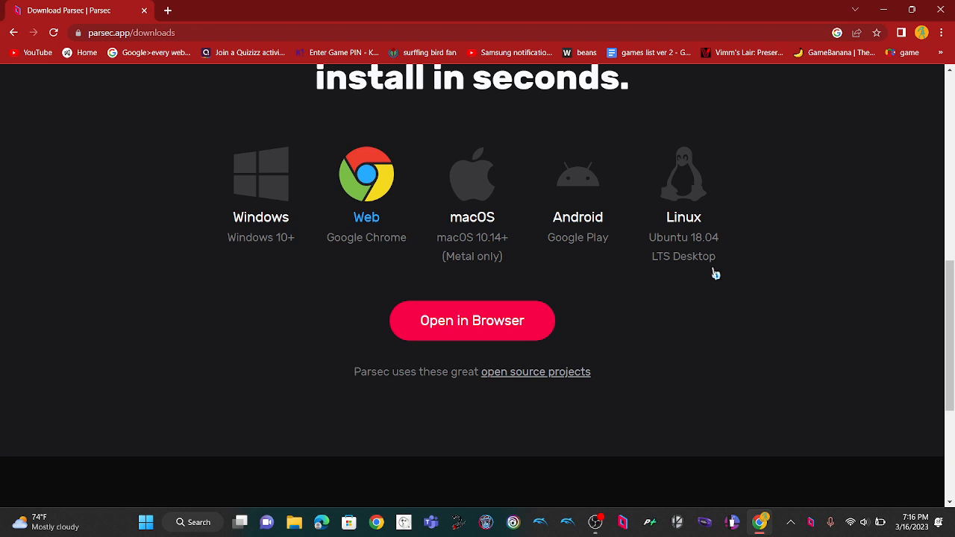
click(471, 175)
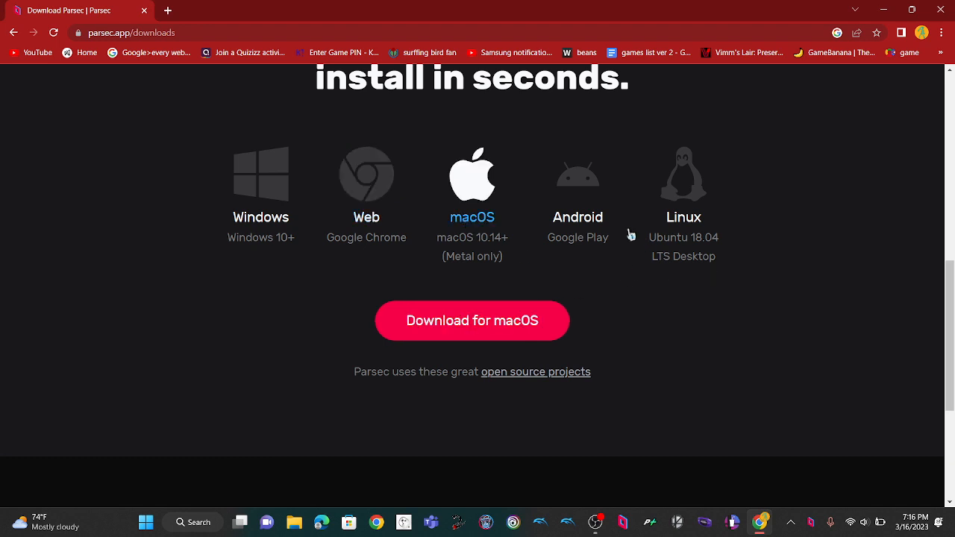
click(683, 173)
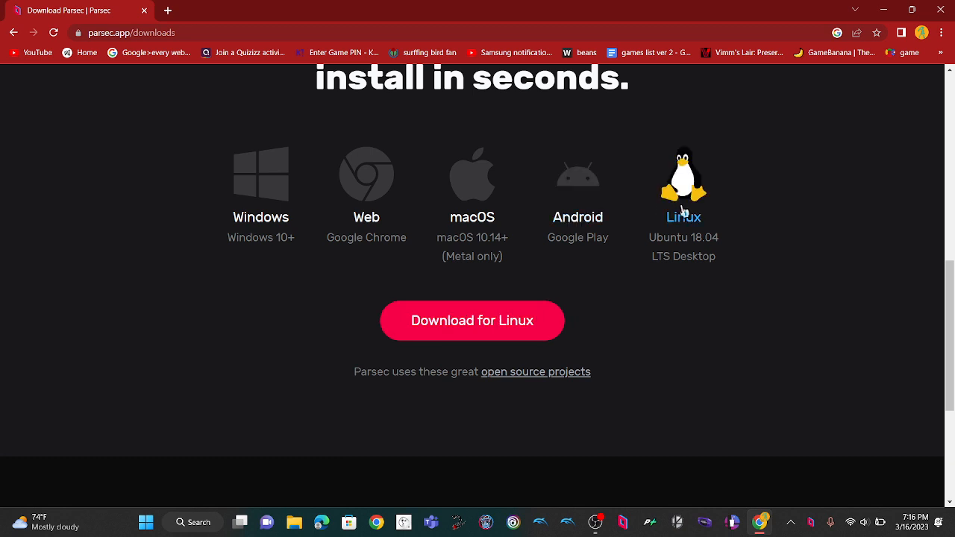
click(260, 173)
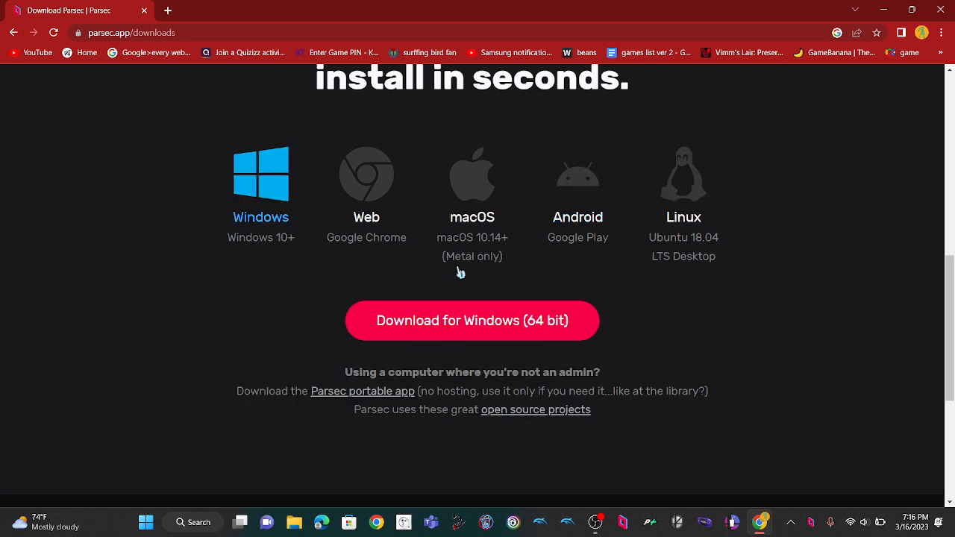
click(683, 176)
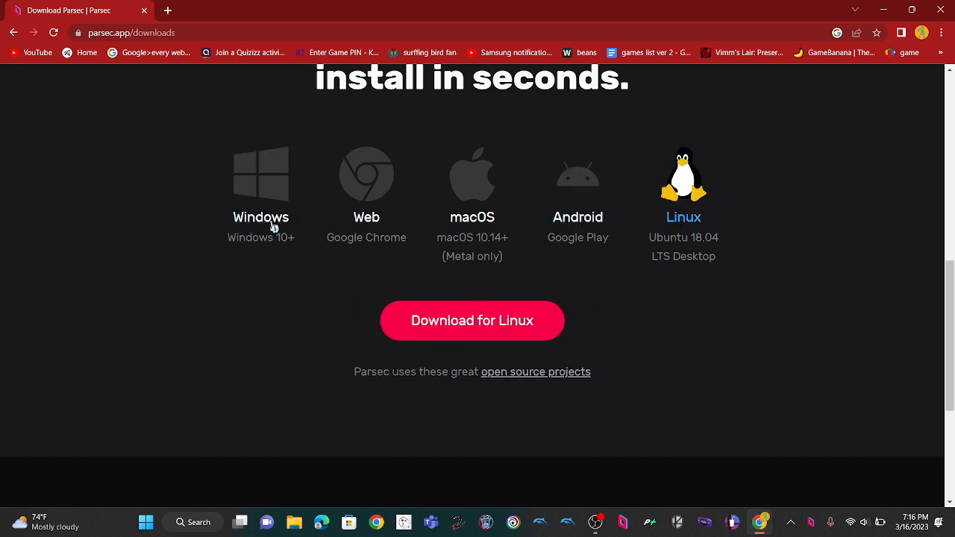
click(260, 176)
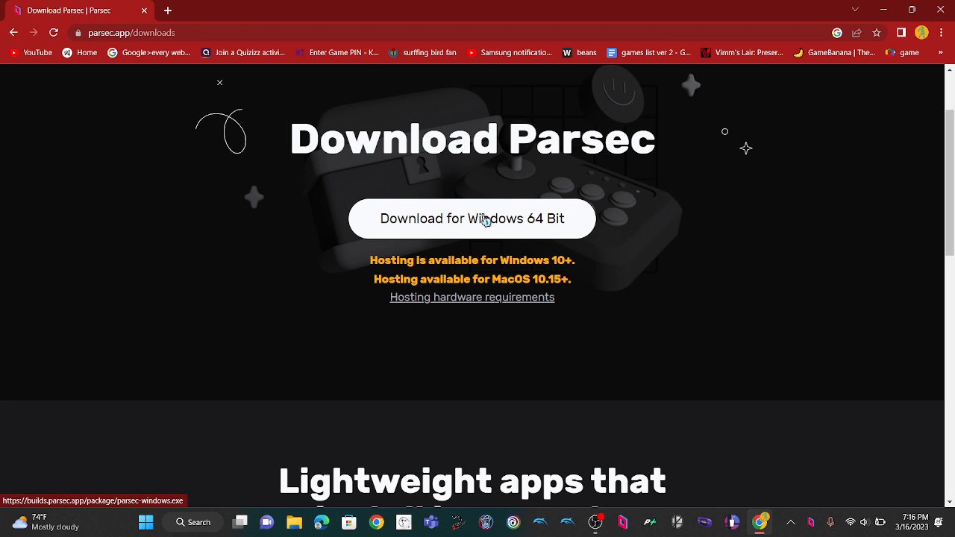
mouse_move(474, 242)
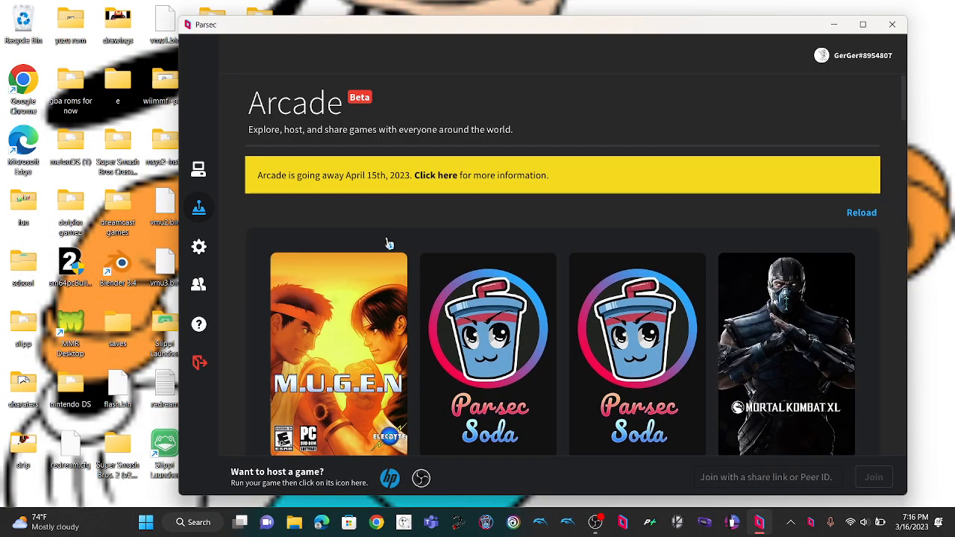
Browse the Arcade page, scrolling down through the public game rooms.
click(198, 168)
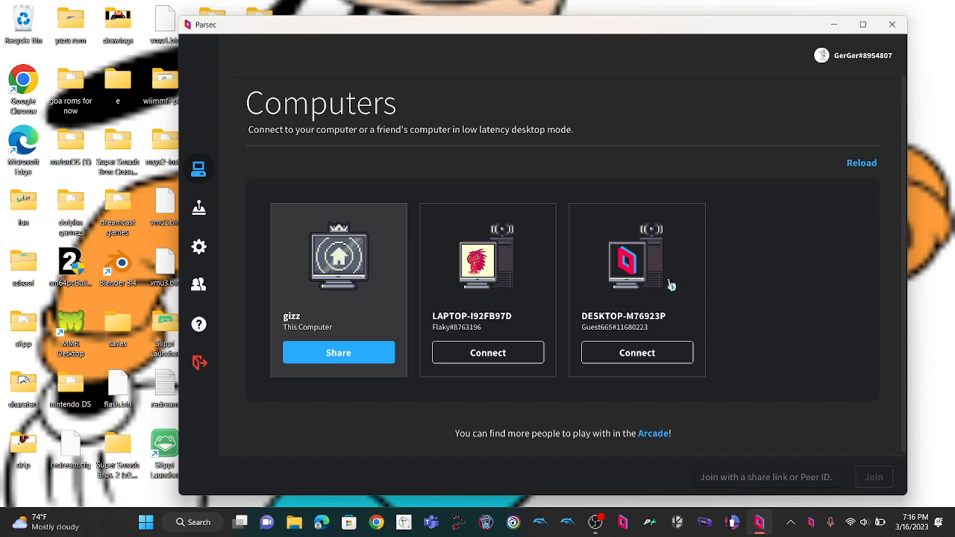
click(199, 207)
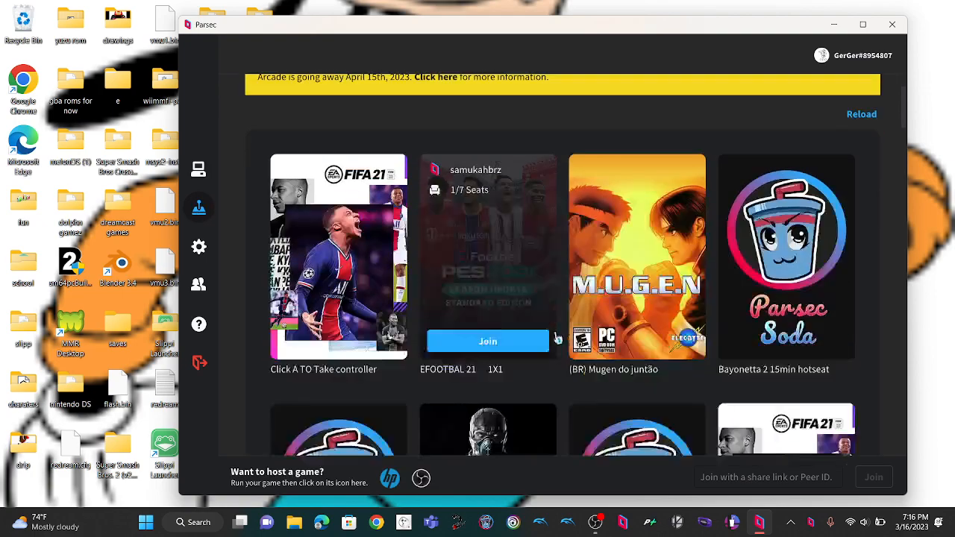
scroll(down, 3)
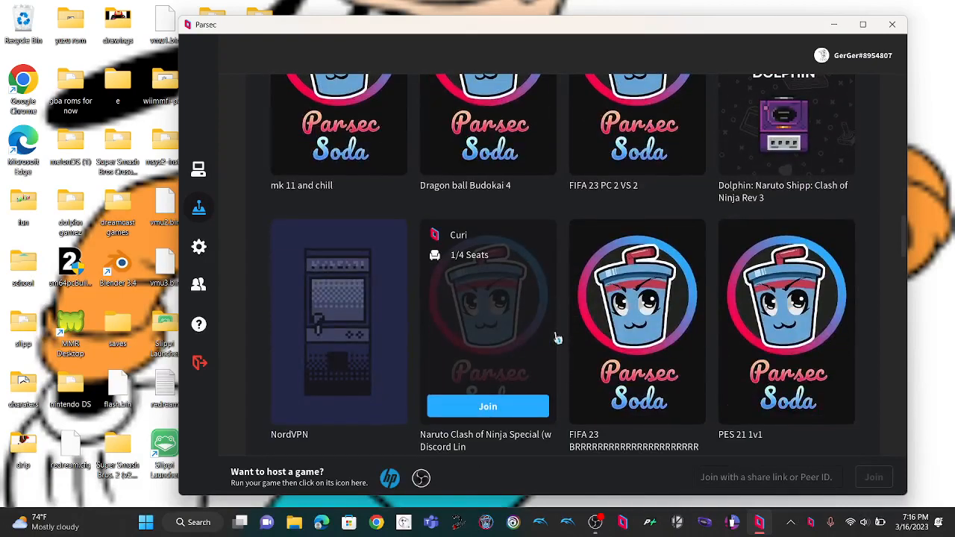
scroll(down, 3)
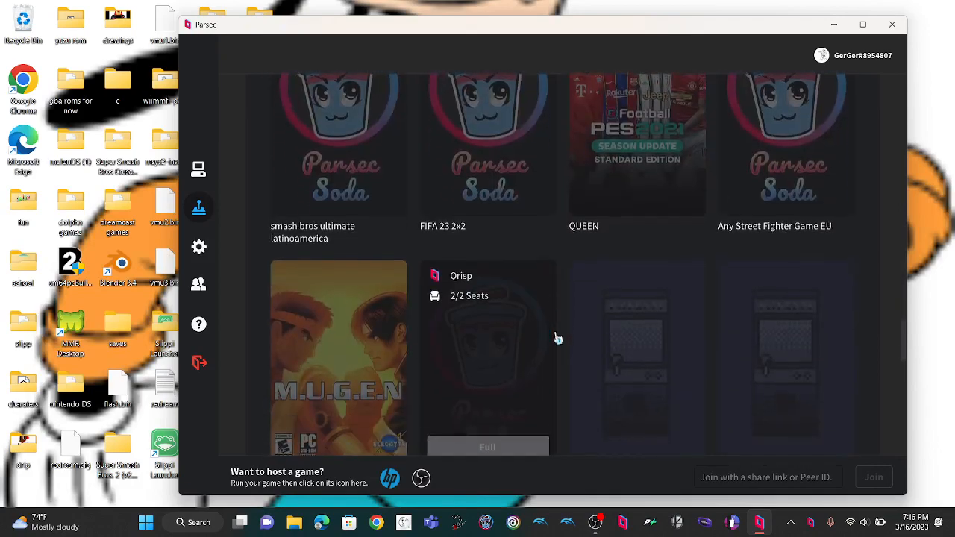
scroll(down, 3)
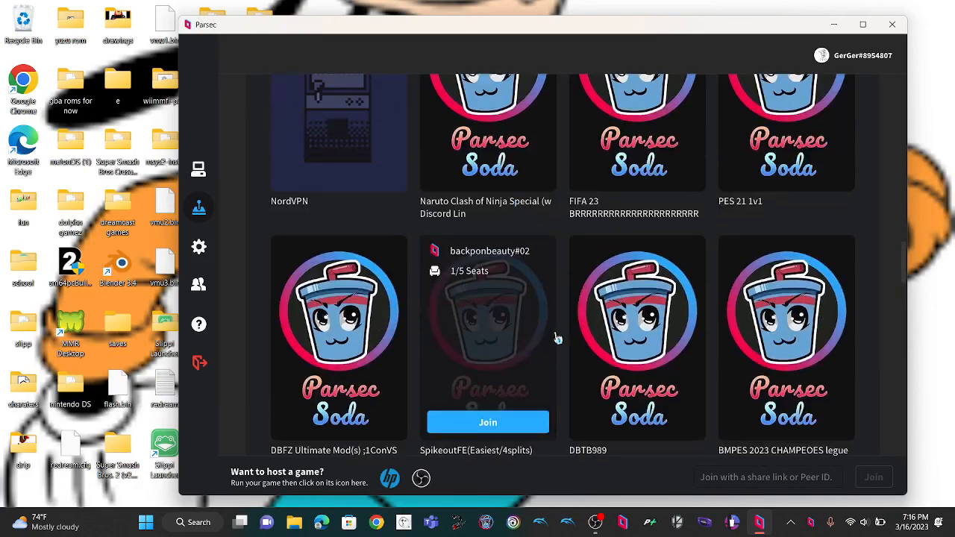
scroll(down, 3)
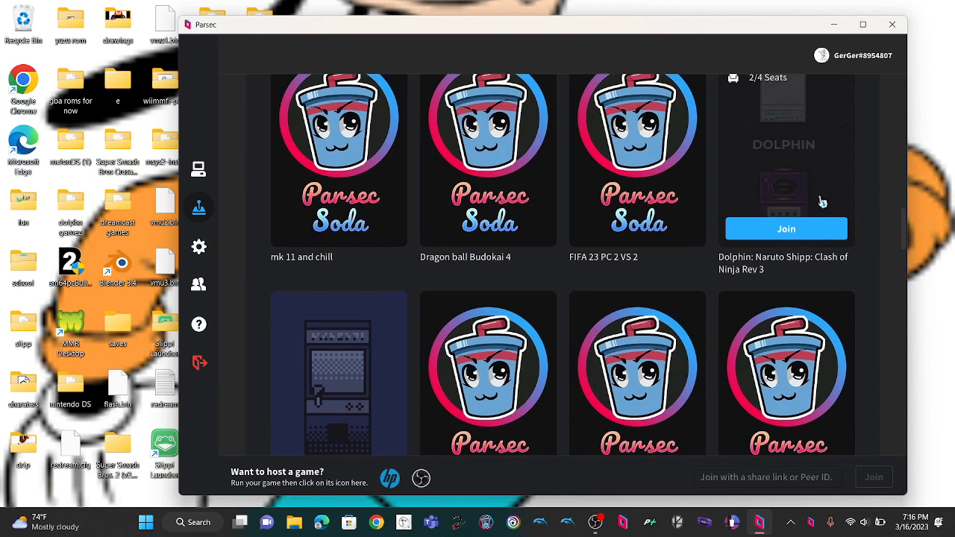
scroll(down, 3)
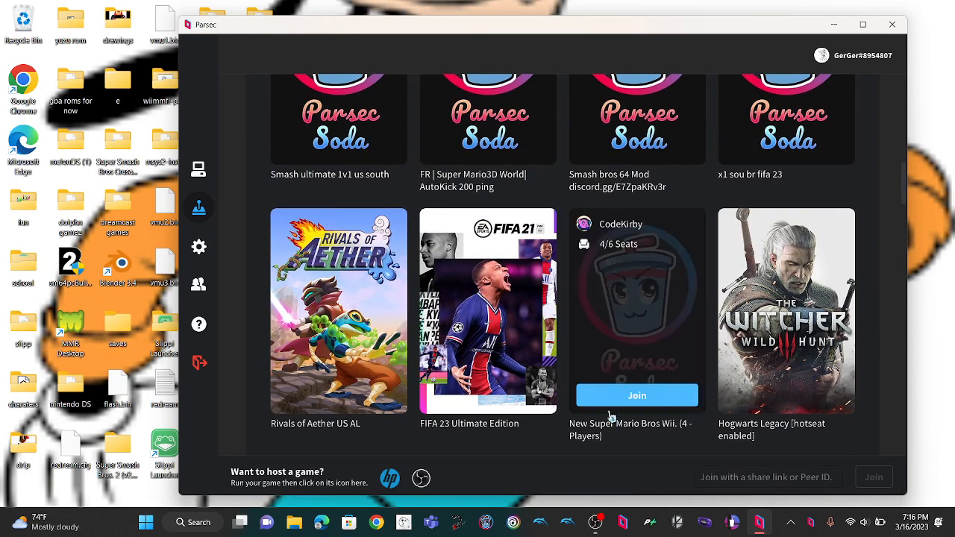
scroll(down, 3)
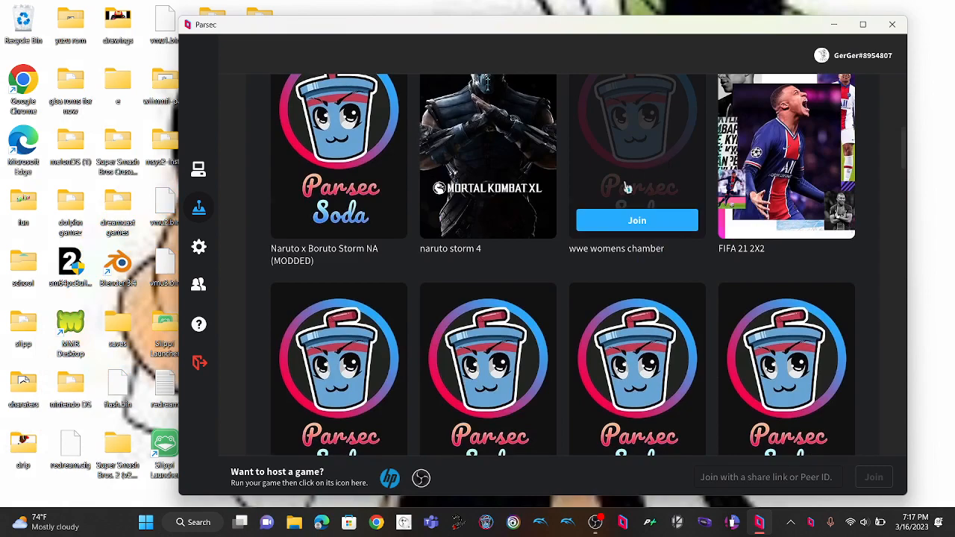
scroll(down, 3)
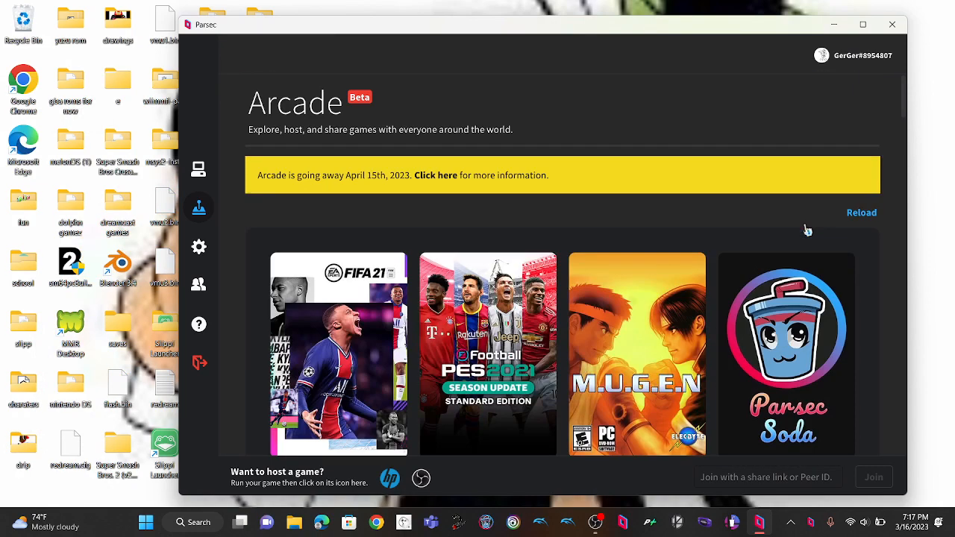
Reload the Arcade room list and return to the Computers page.
click(861, 212)
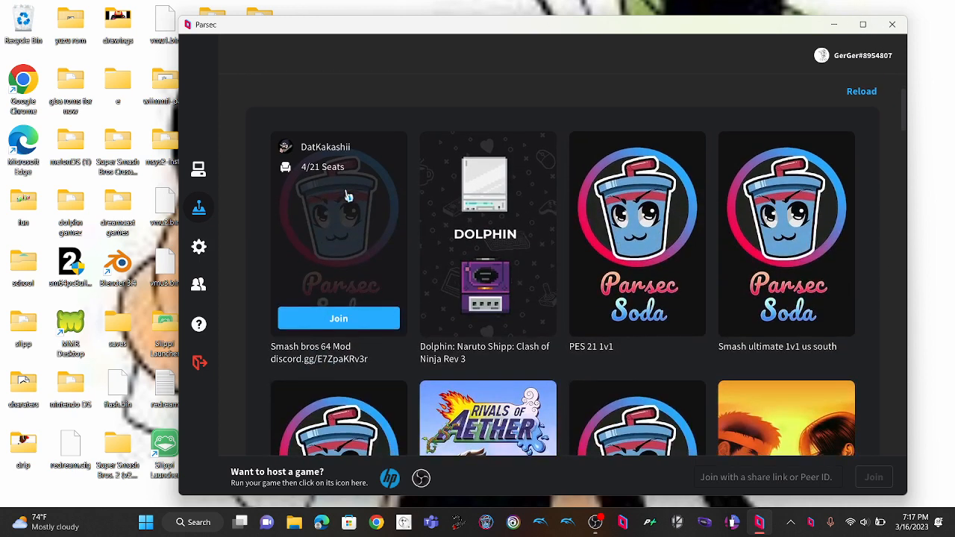
click(198, 169)
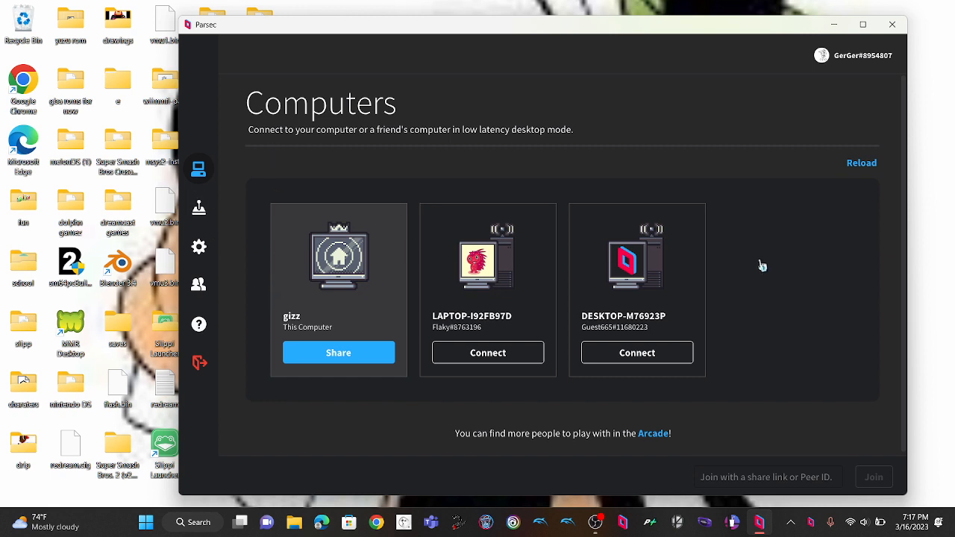
mouse_move(371, 382)
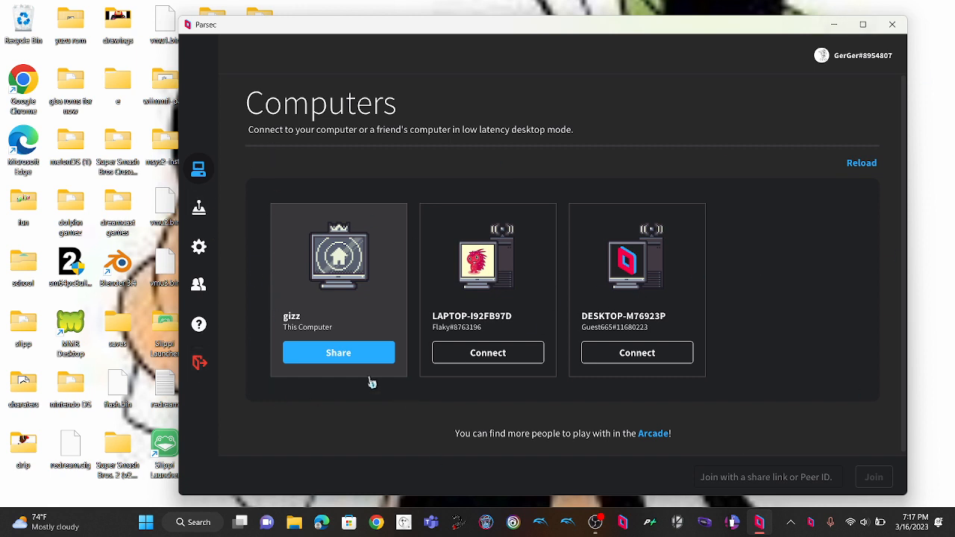
Switch to the Arcade page and scroll the public room list.
click(199, 207)
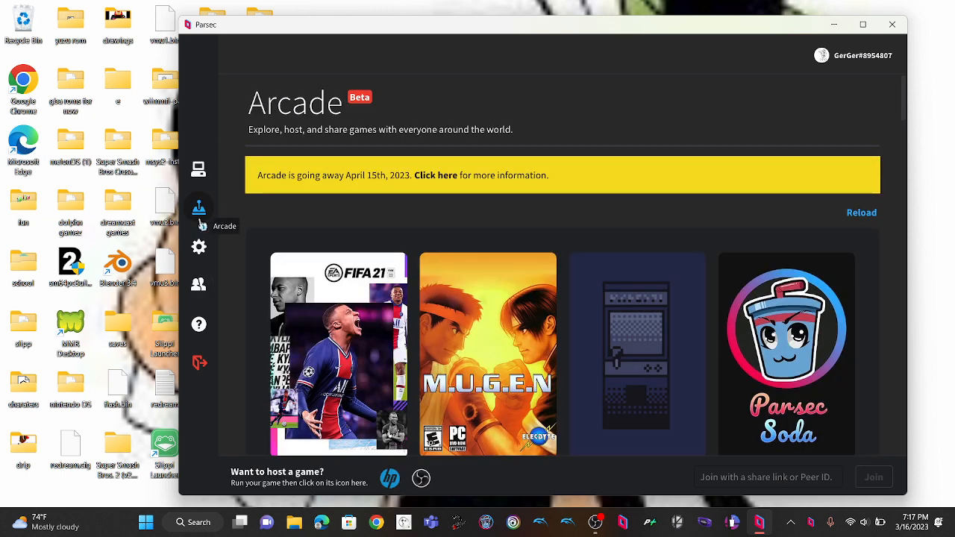
scroll(down, 3)
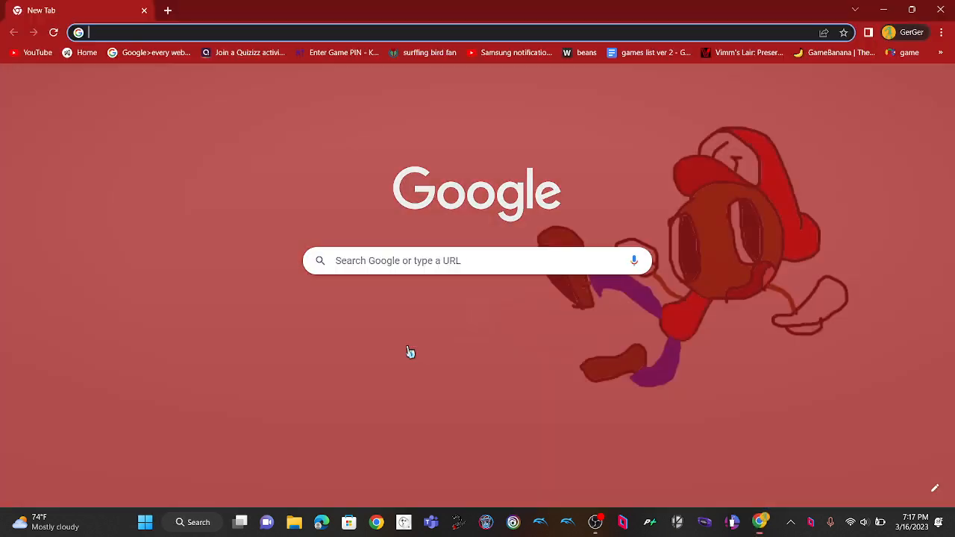
Search Google for 'parsec soda' and go to the ParsecSoda GitHub repository.
text(parsec)
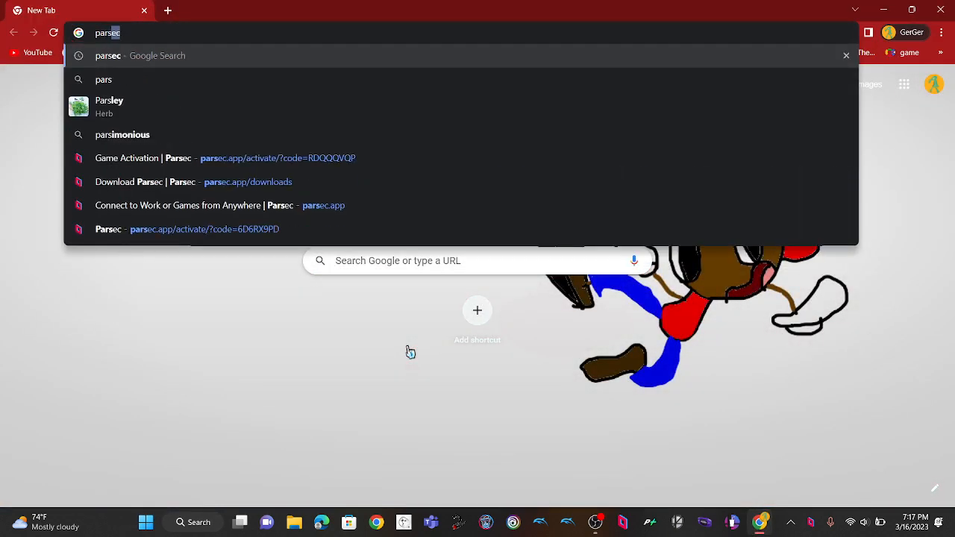
text(soda)
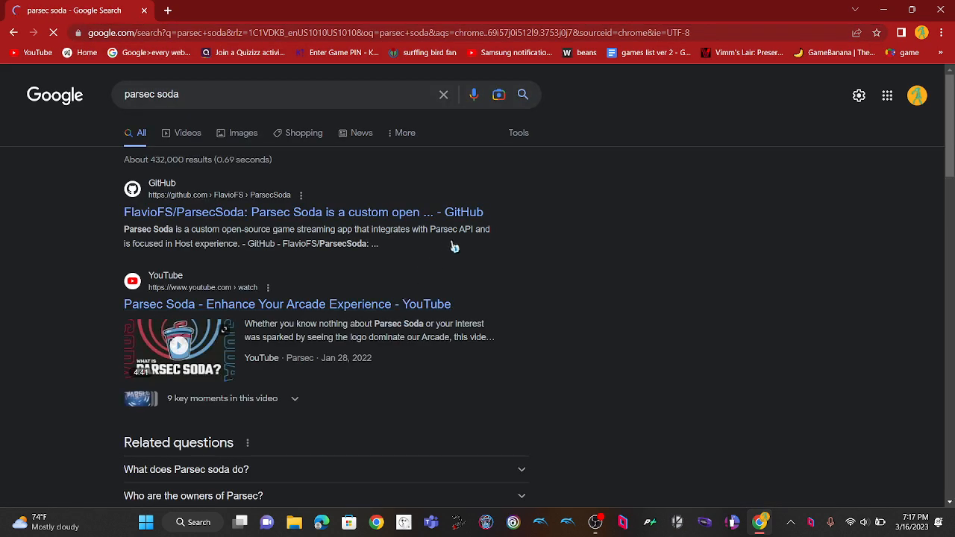
mouse_move(388, 212)
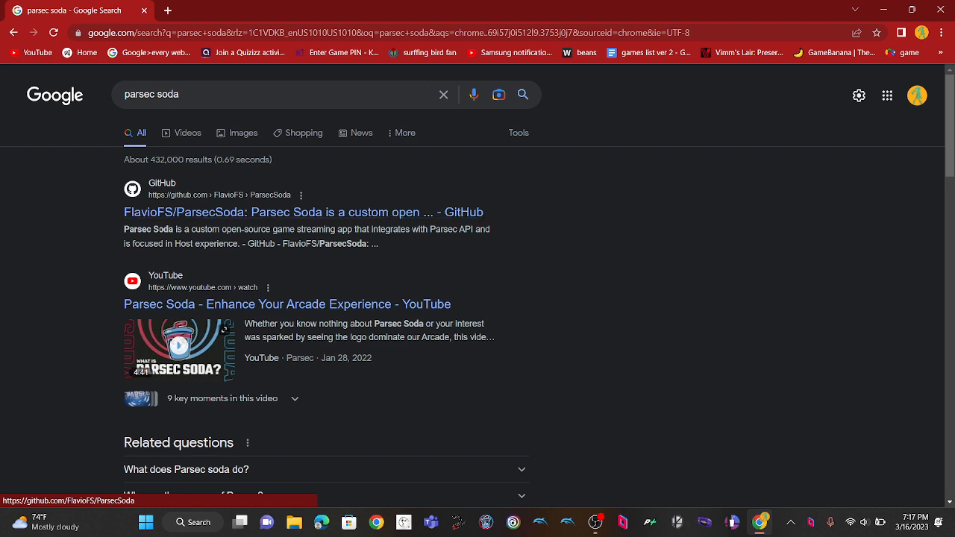
click(301, 212)
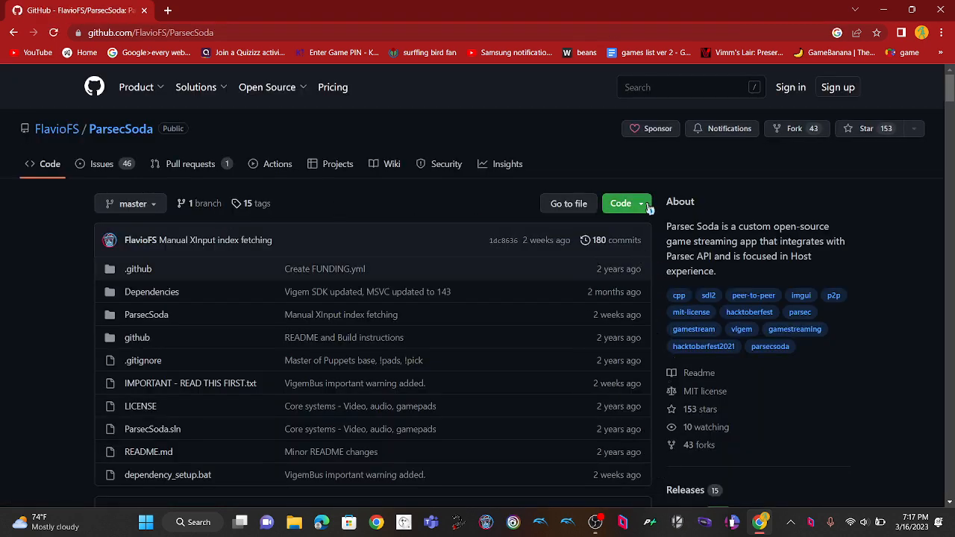
Download the ParsecSoda repository as a ZIP from the Code menu.
click(621, 202)
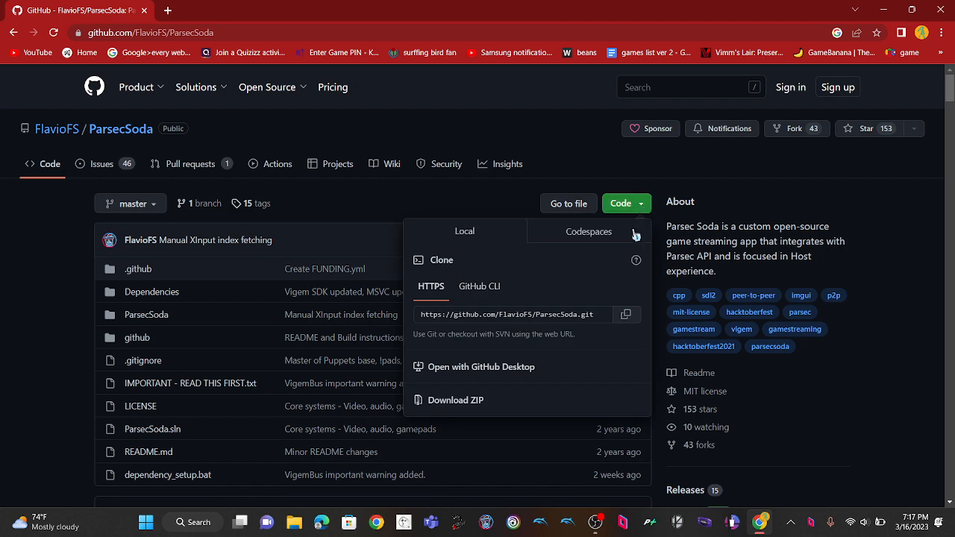
click(620, 203)
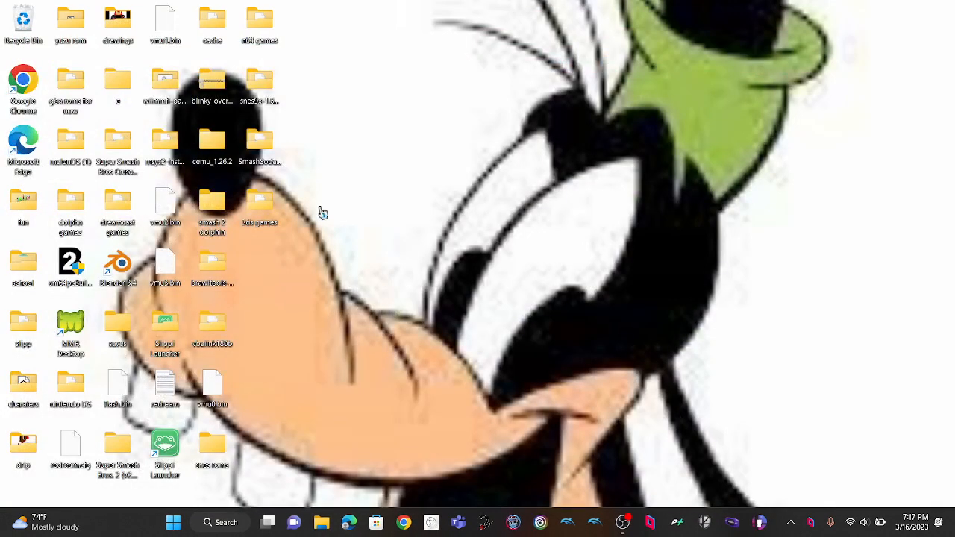
Search Start for 'parsec' and navigate to the Downloads folder in File Explorer.
click(173, 522)
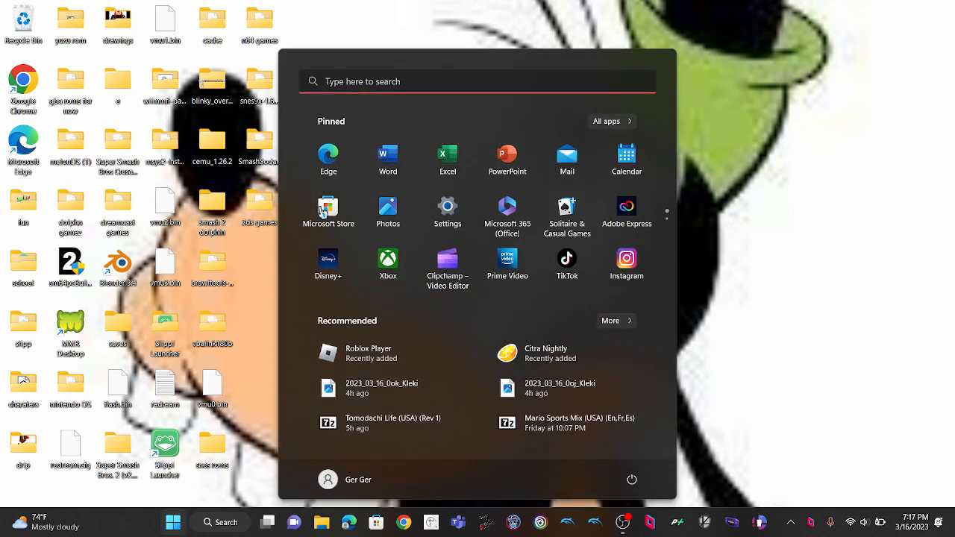
text(parsec)
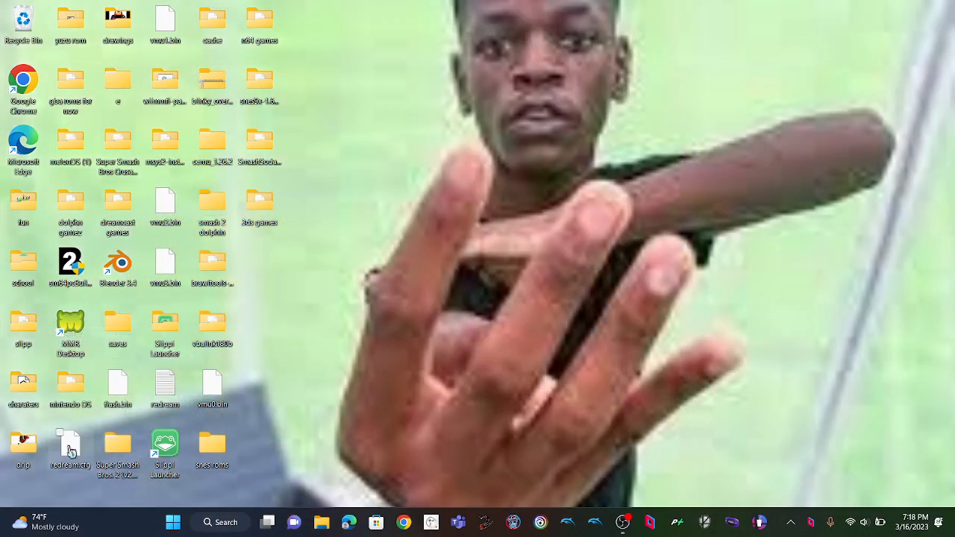
mouse_move(118, 18)
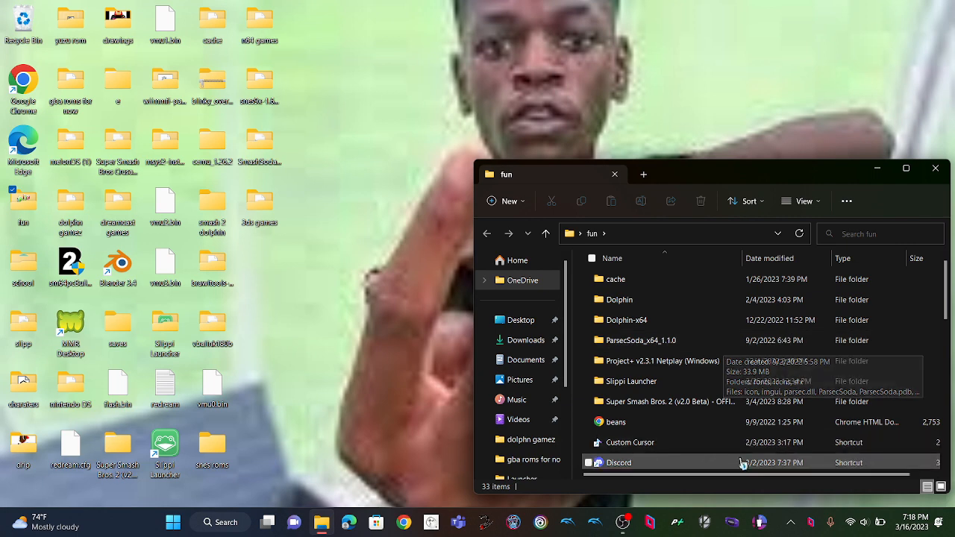
click(525, 340)
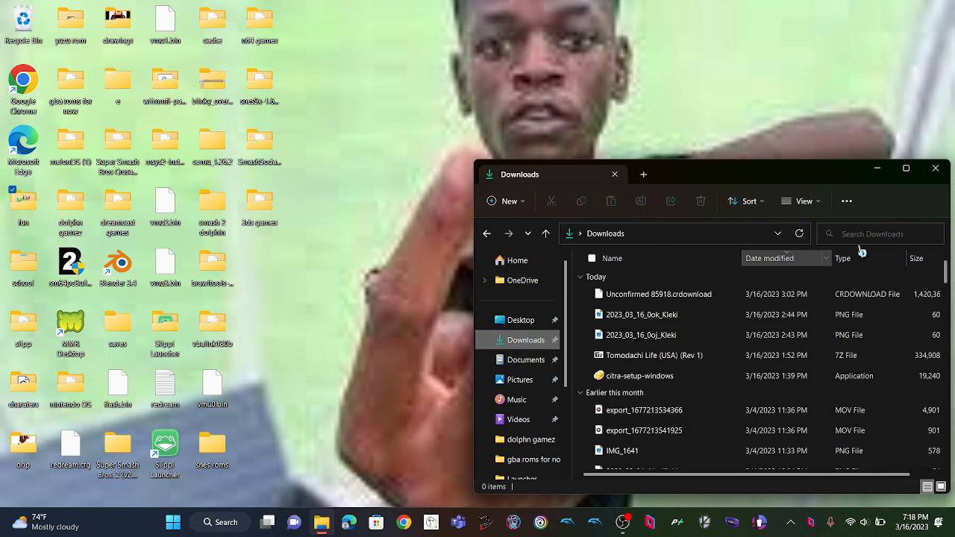
Search within Downloads for 'parsed' to locate the Parsec Soda files.
click(880, 233)
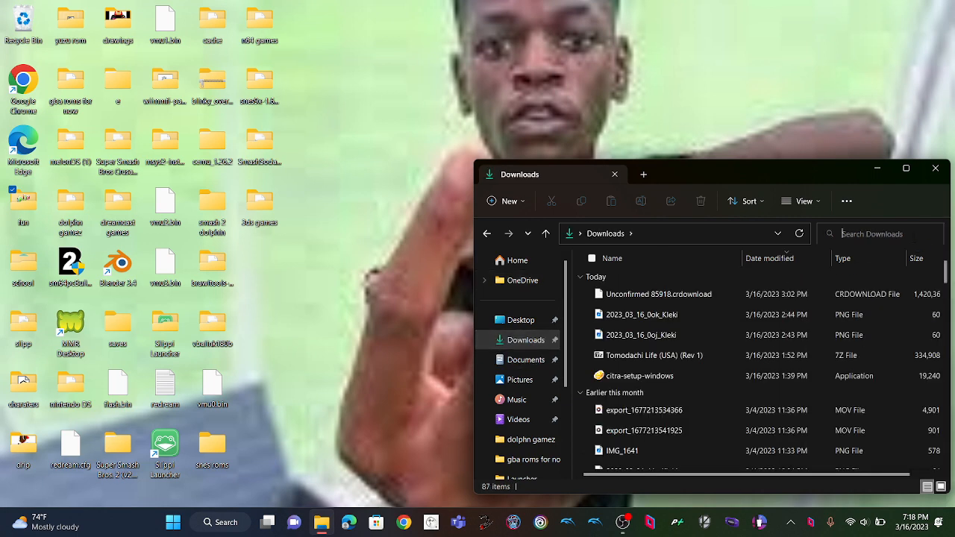
click(880, 233)
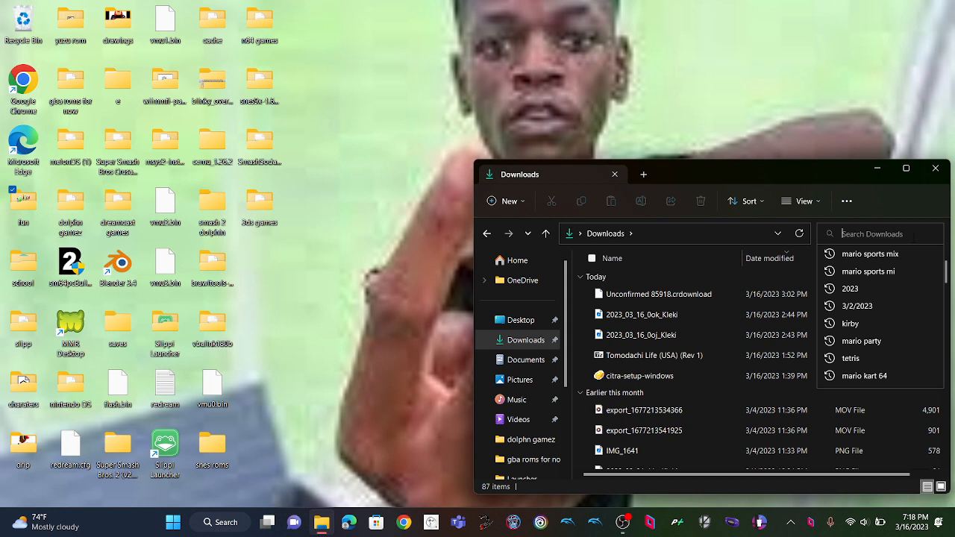
text(parsed)
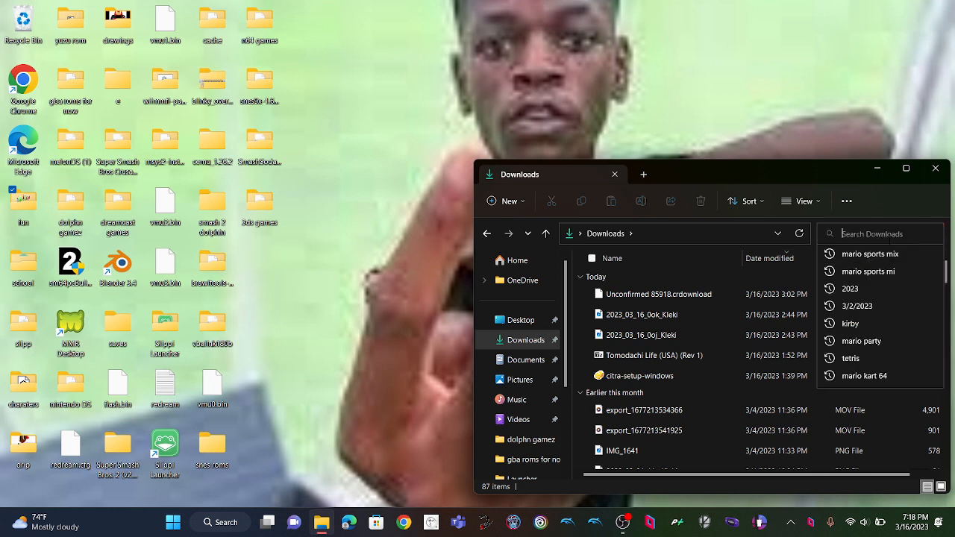
click(935, 167)
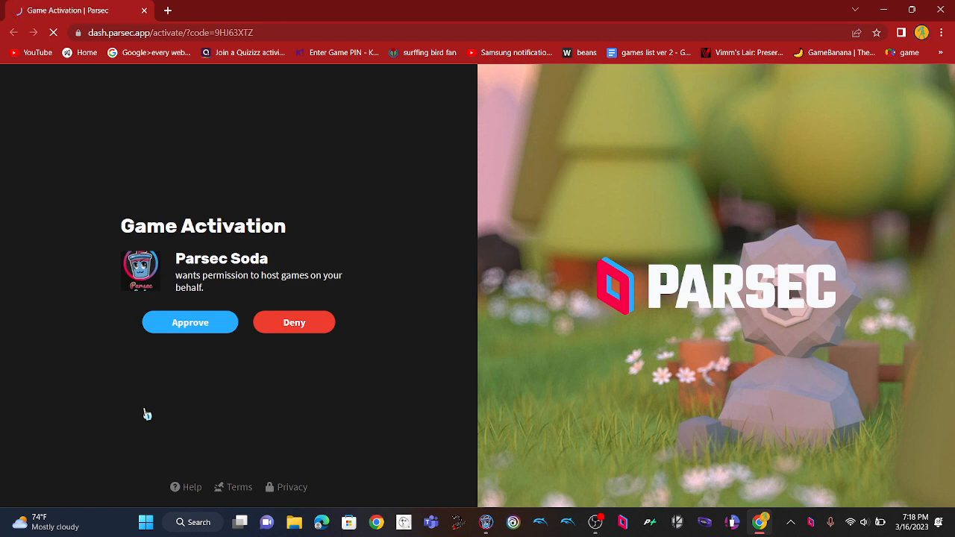
mouse_move(200, 365)
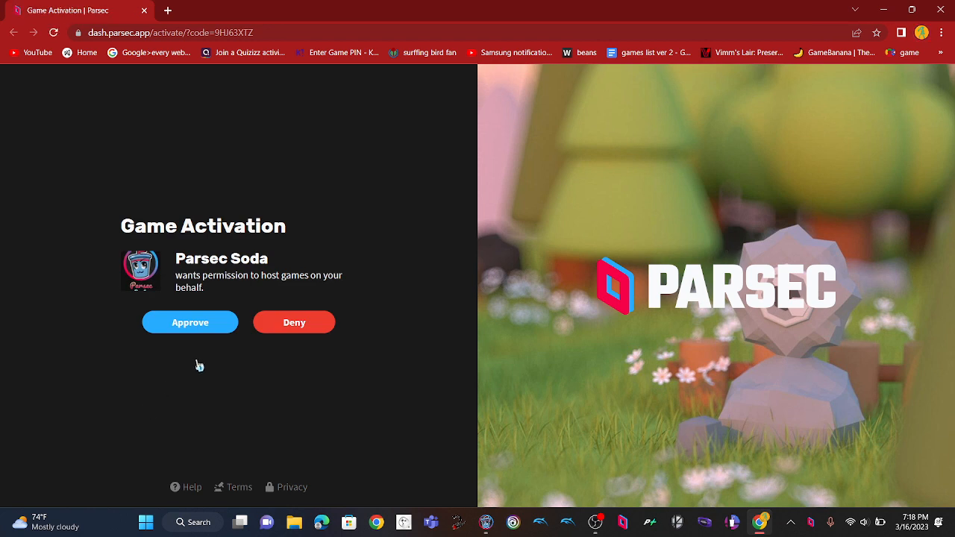
Approve Parsec Soda's request to host games on the Game Activation page.
click(189, 322)
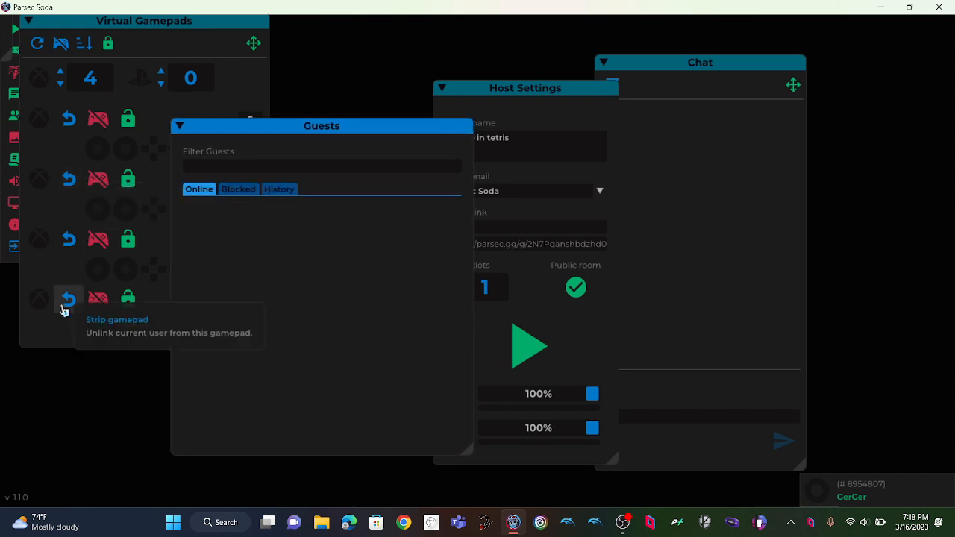
Raise the room's guest slots to 64 in Host Settings.
click(68, 298)
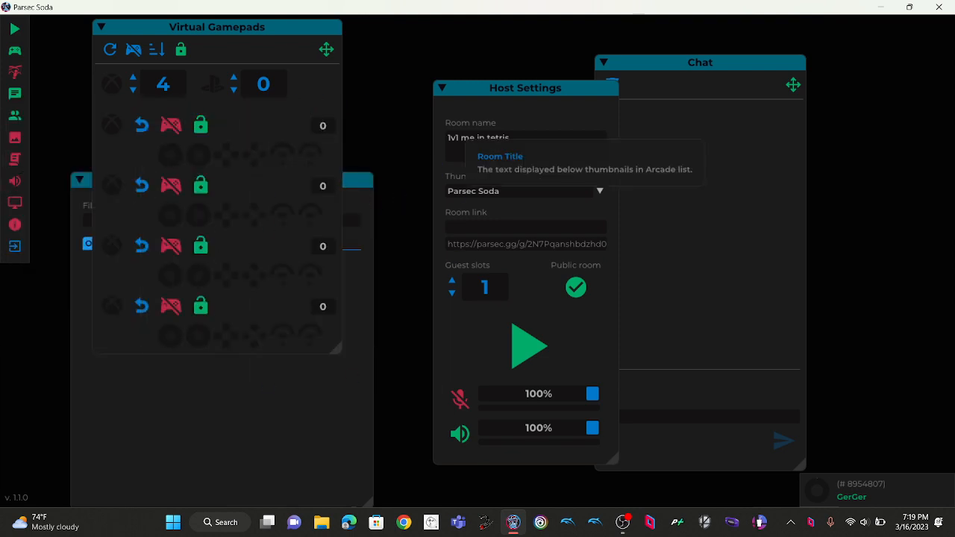
mouse_move(952, 351)
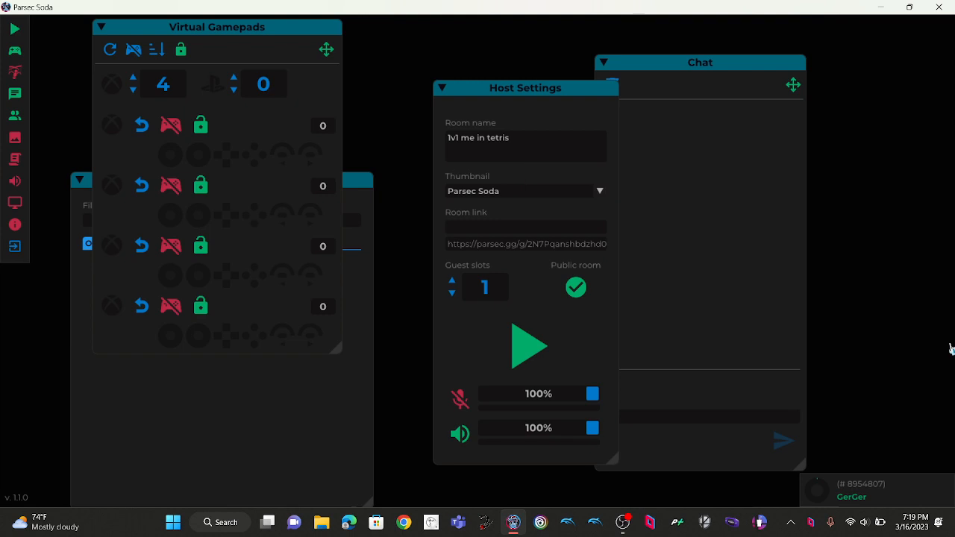
click(451, 281)
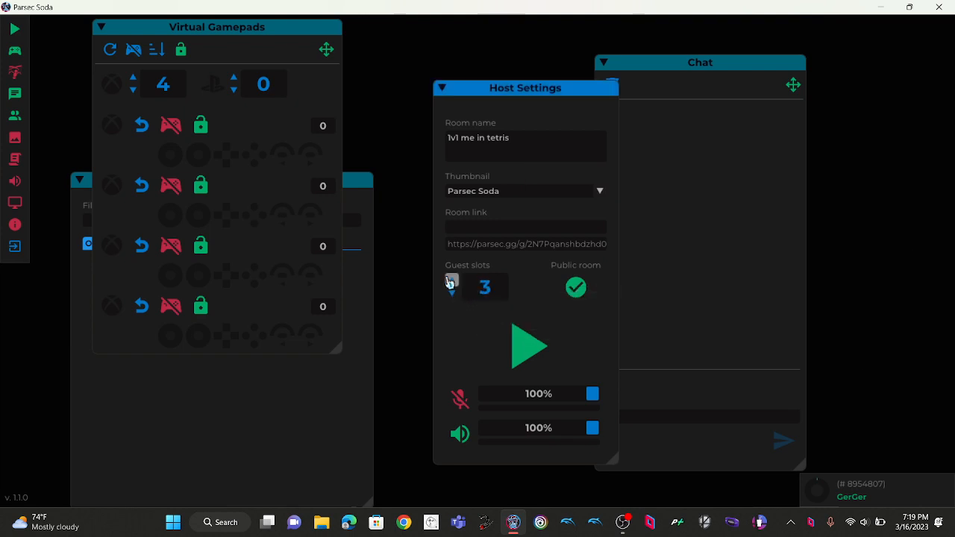
click(450, 281)
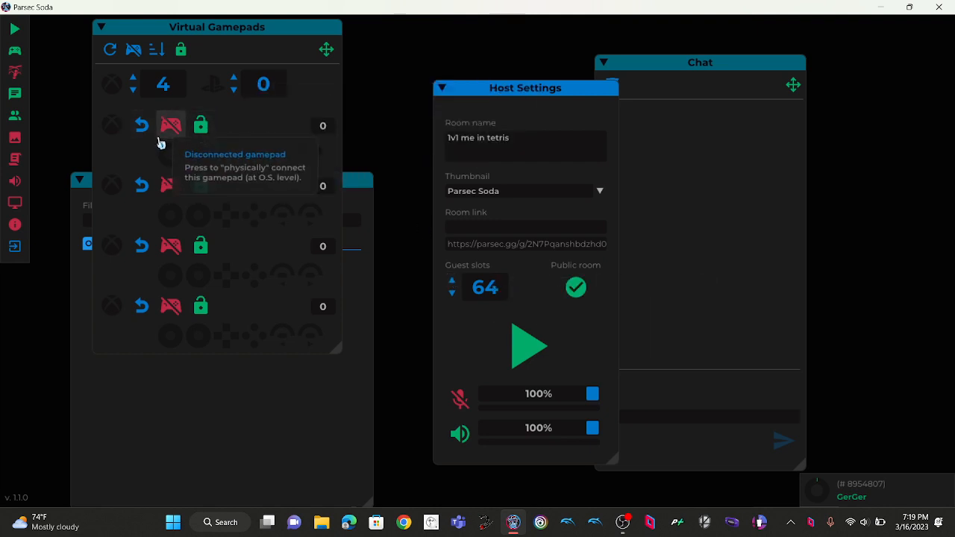
Connect the first and second virtual gamepads.
click(170, 125)
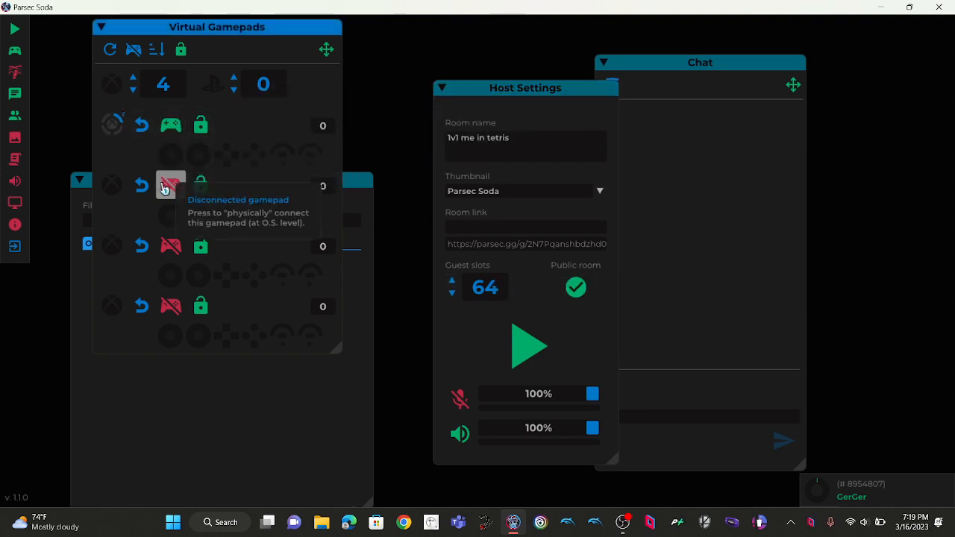
click(170, 185)
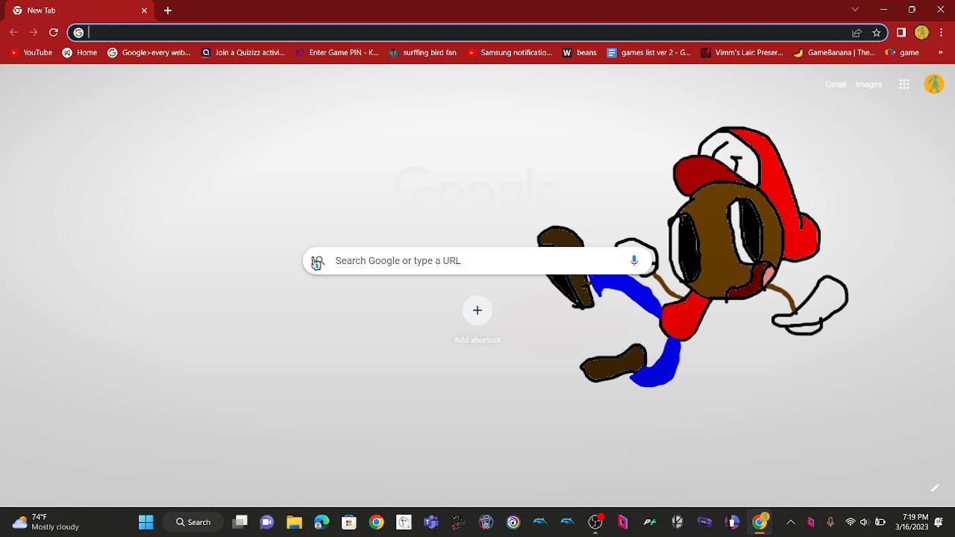
Search Google for 'smash soda' and go to the Smash-Soda-Team GitHub repository.
text(Smash+Soda&aqs=chrome.0.0i512l4j0i22i30l3j69i60.3588j0j7&sourceid=chrome&ie=UTF-8)
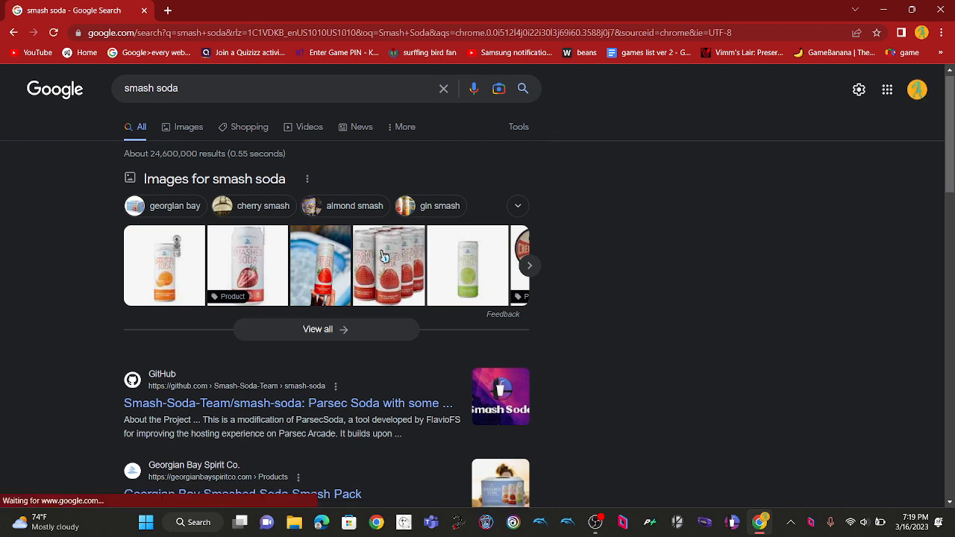
scroll(down, 3)
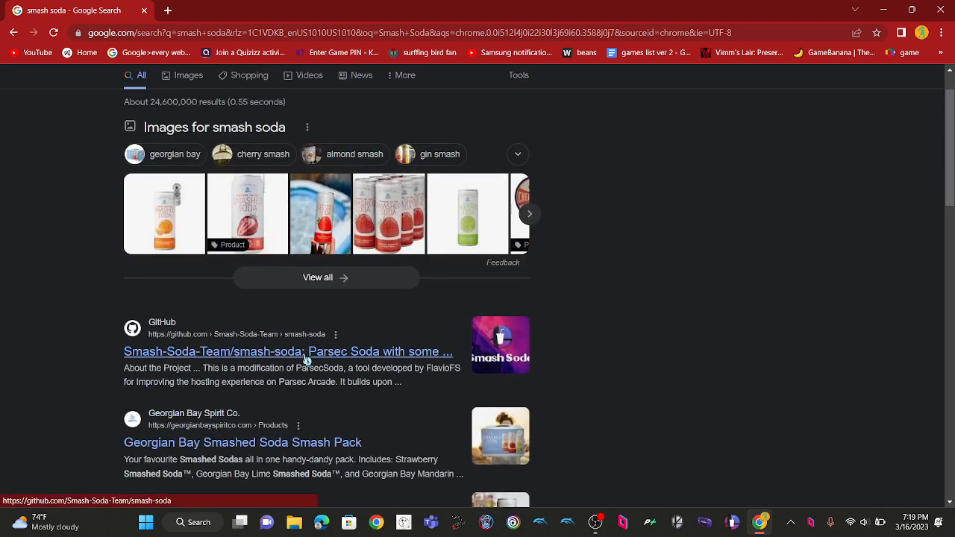
click(288, 352)
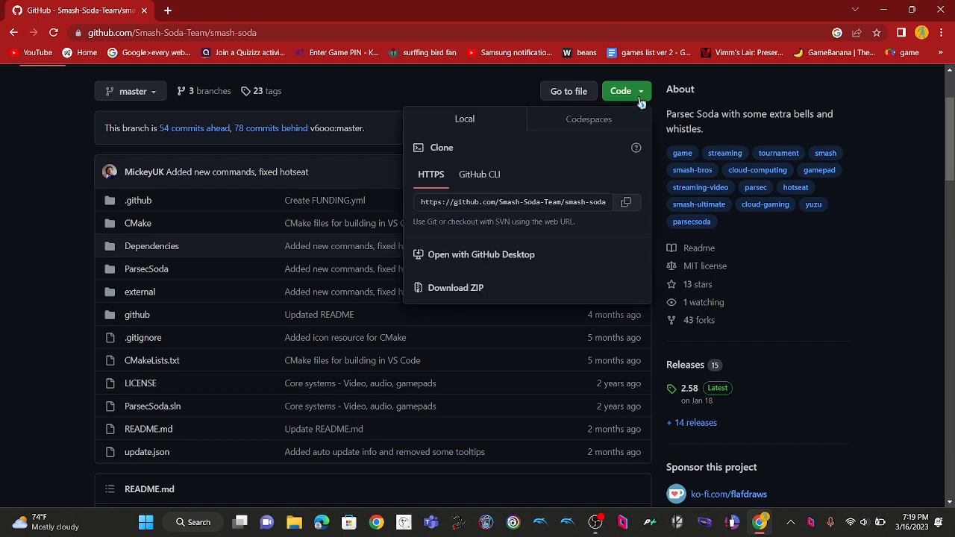
mouse_move(866, 157)
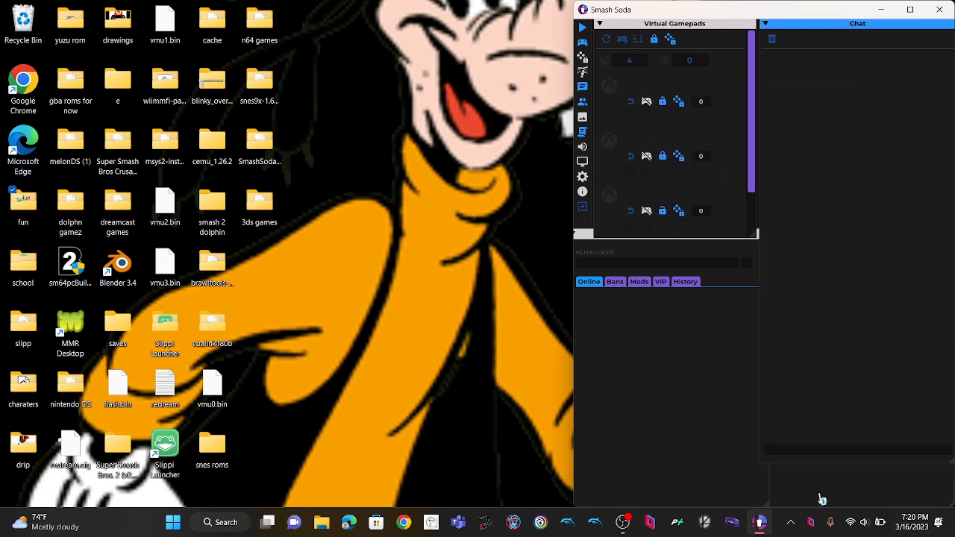
mouse_move(457, 376)
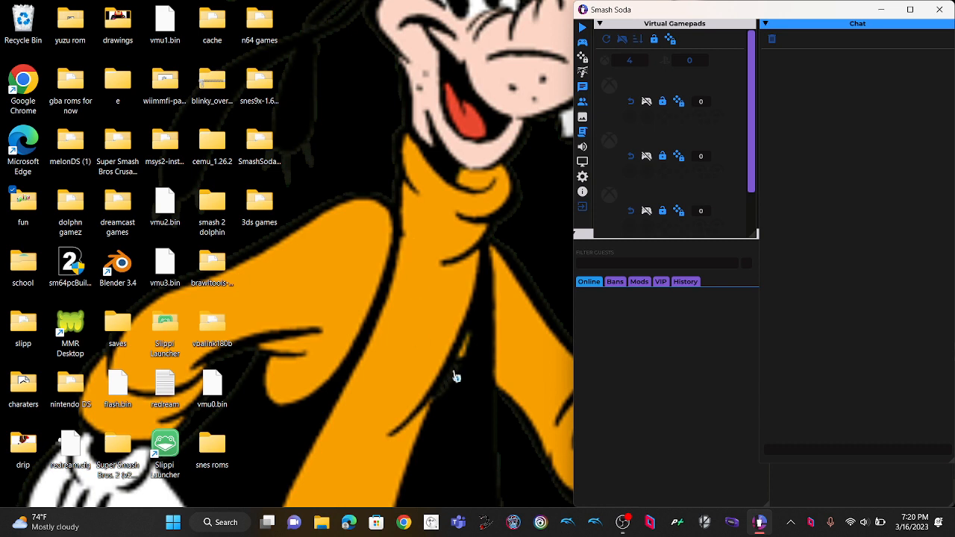
mouse_move(877, 314)
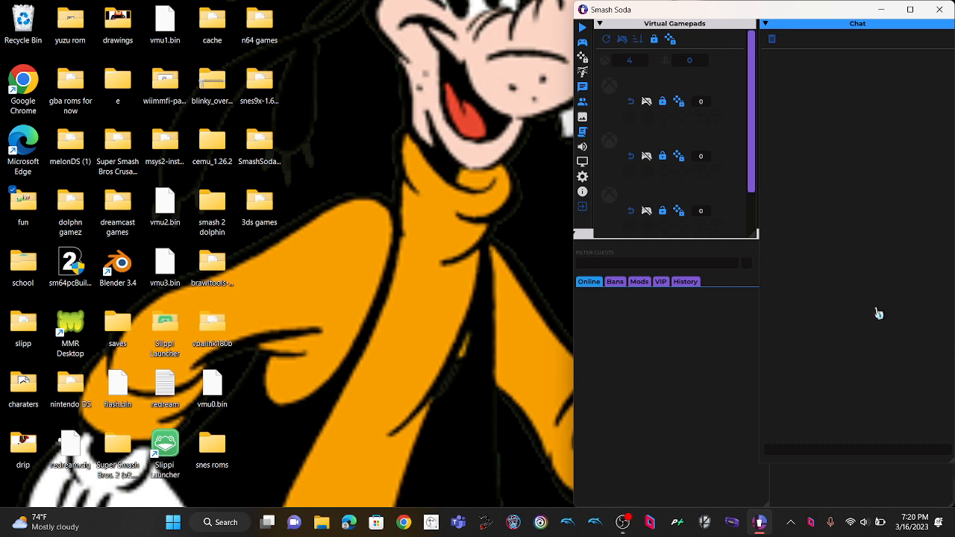
mouse_move(904, 284)
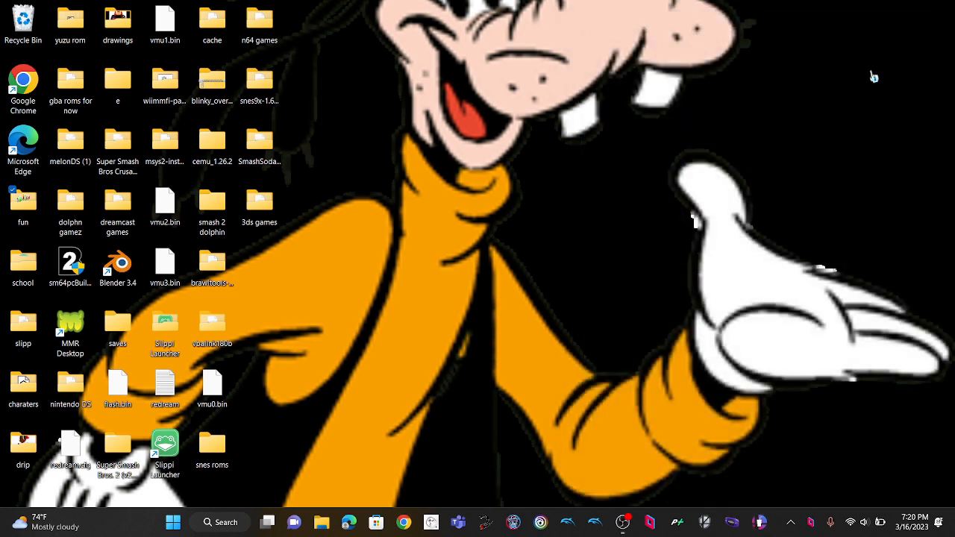
mouse_move(841, 111)
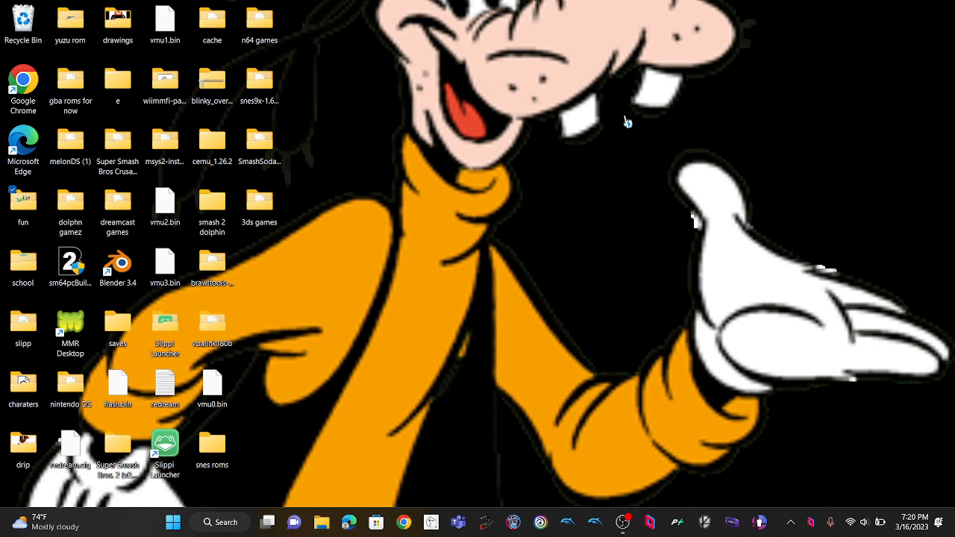
mouse_move(644, 416)
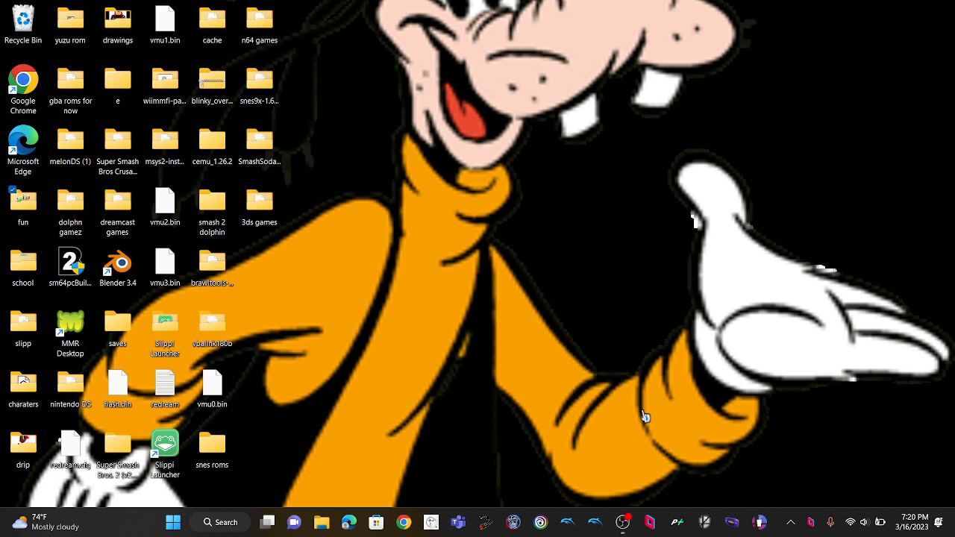
mouse_move(653, 8)
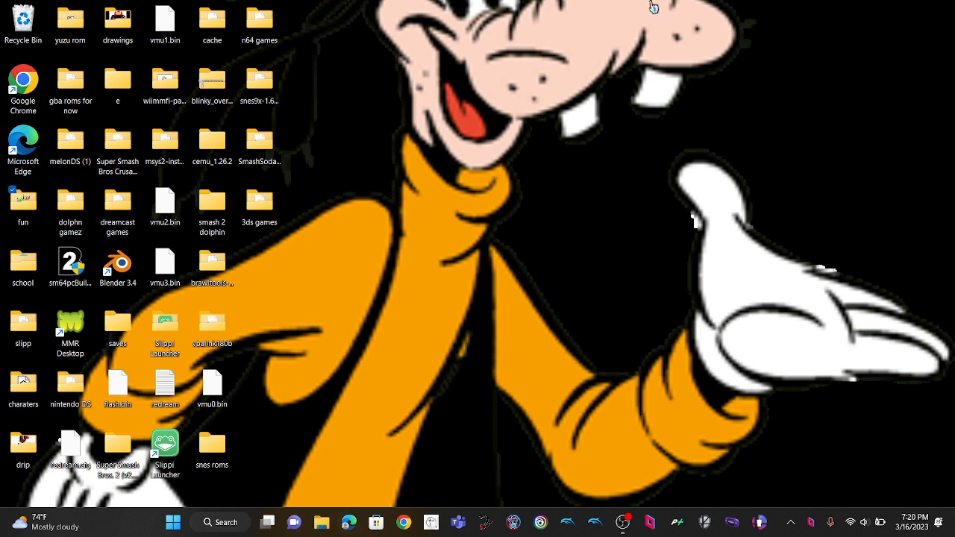
mouse_move(245, 463)
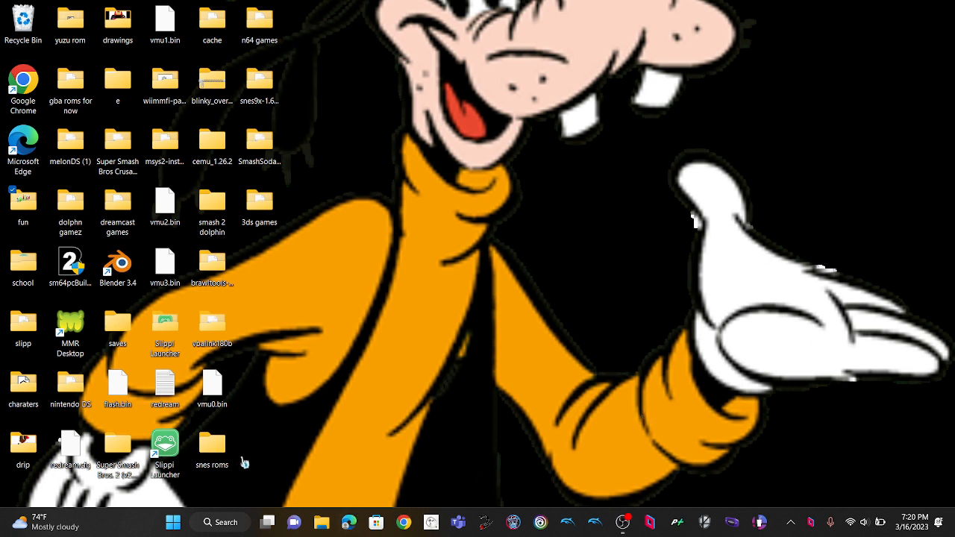
mouse_move(902, 331)
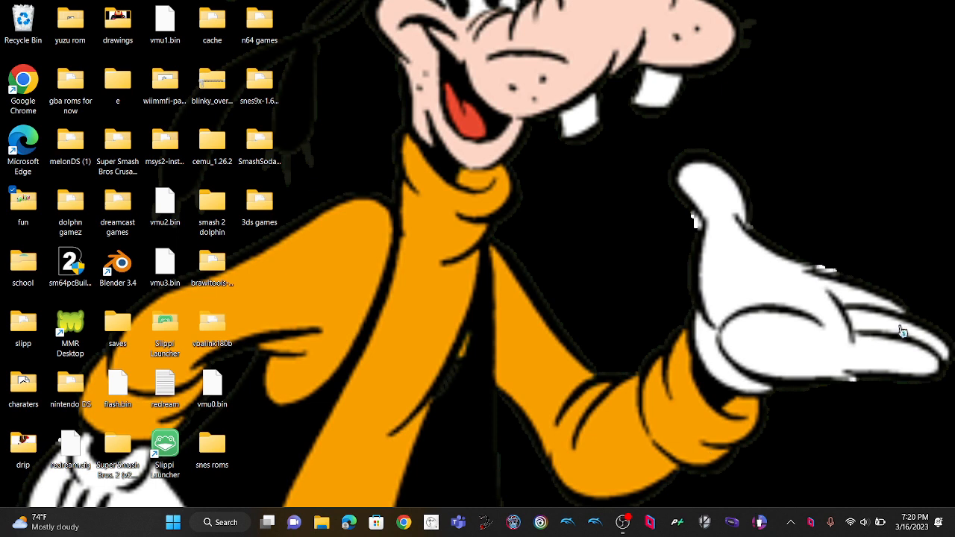